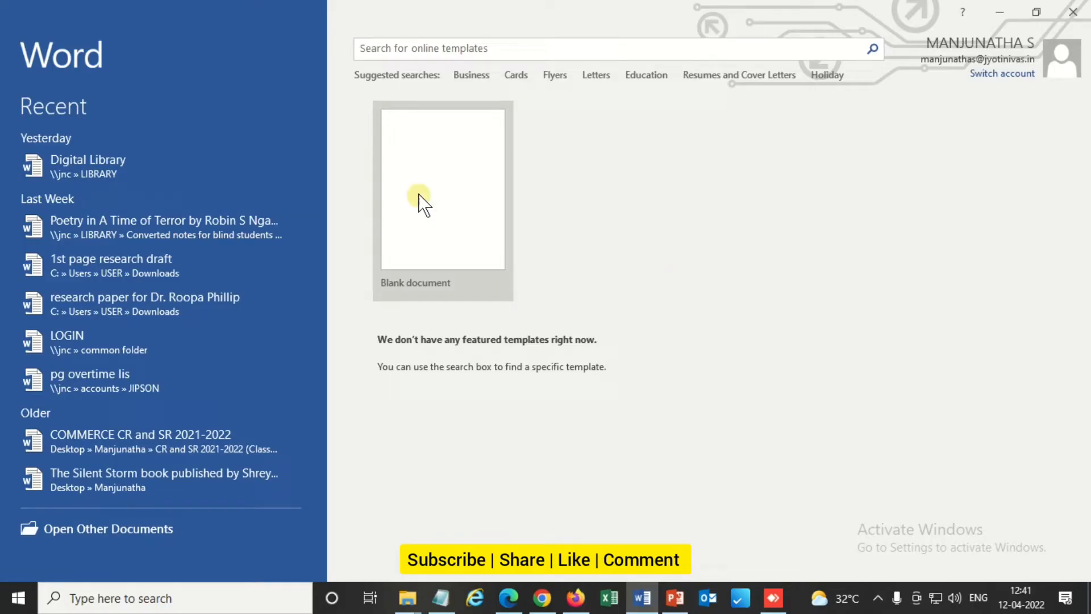
Create a new blank document from the Word start screen.
left_click(442, 188)
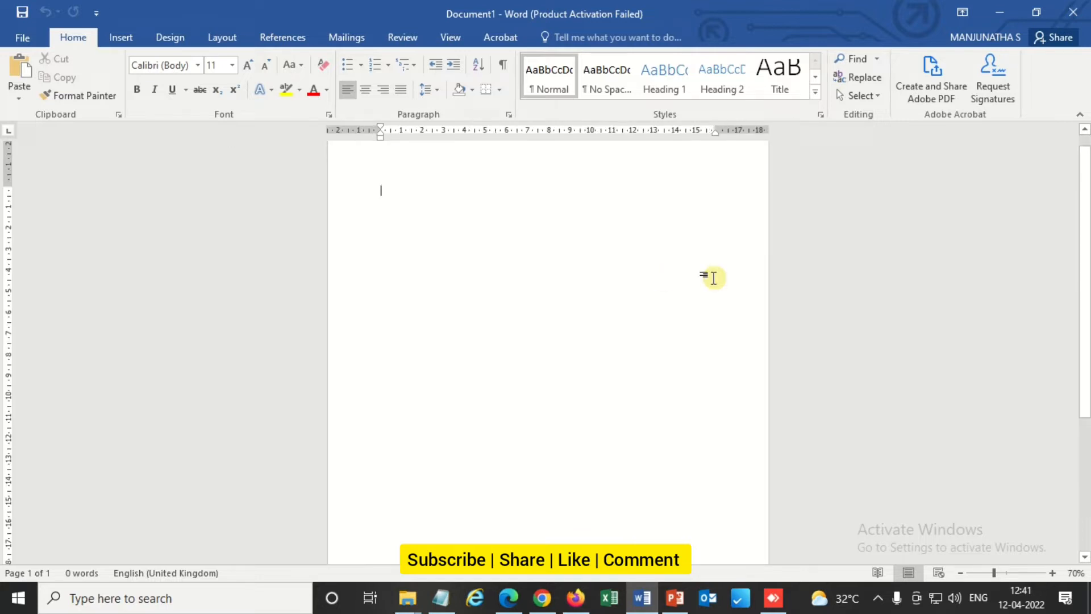
left_click(221, 37)
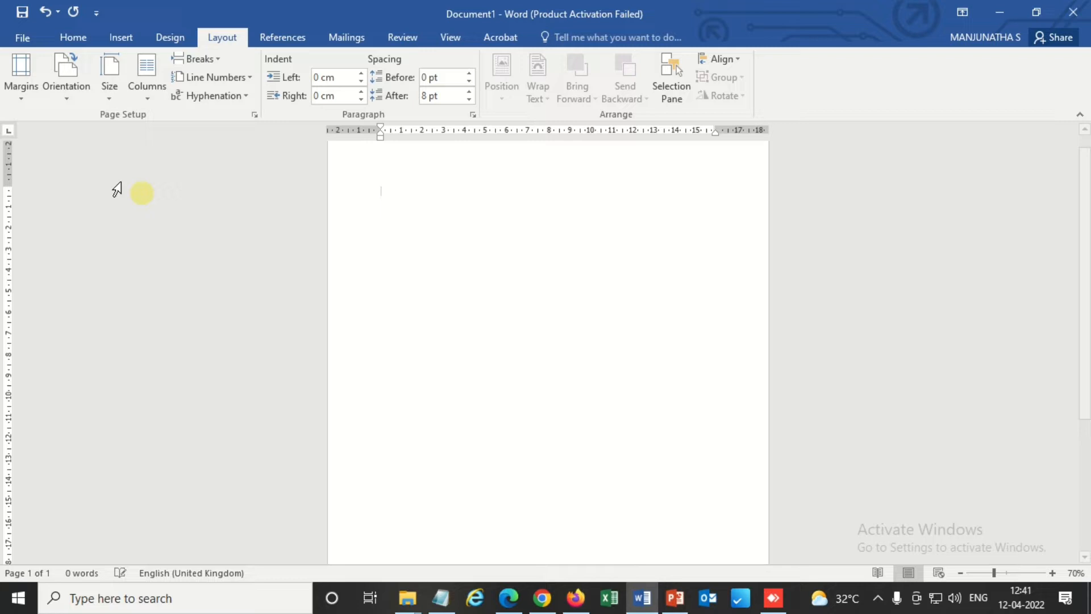
Keep the page in portrait orientation and apply Narrow (1.27 cm) margins.
left_click(66, 74)
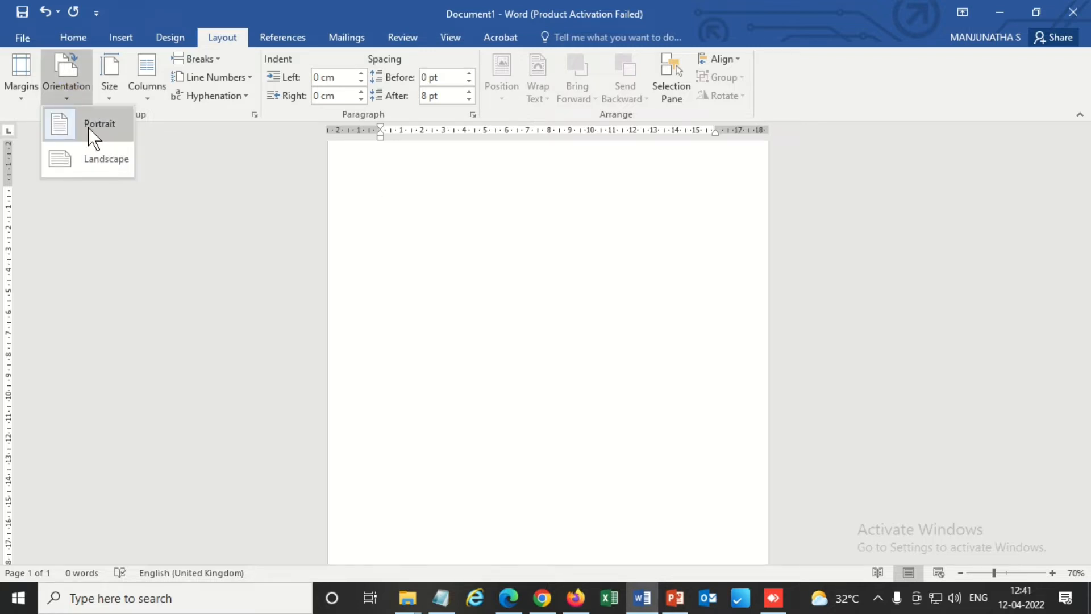
left_click(21, 74)
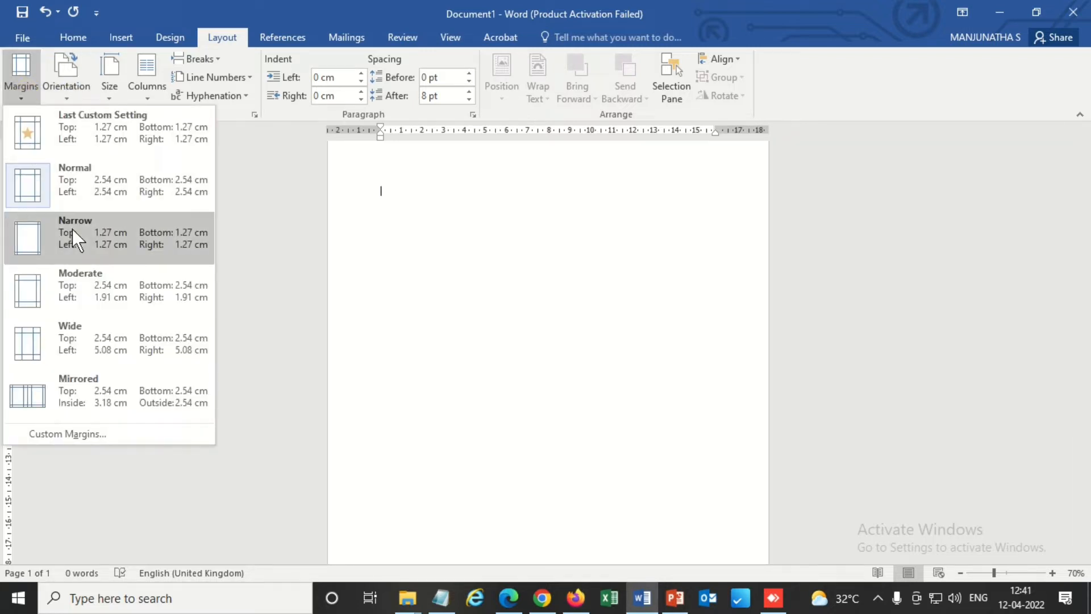
left_click(75, 233)
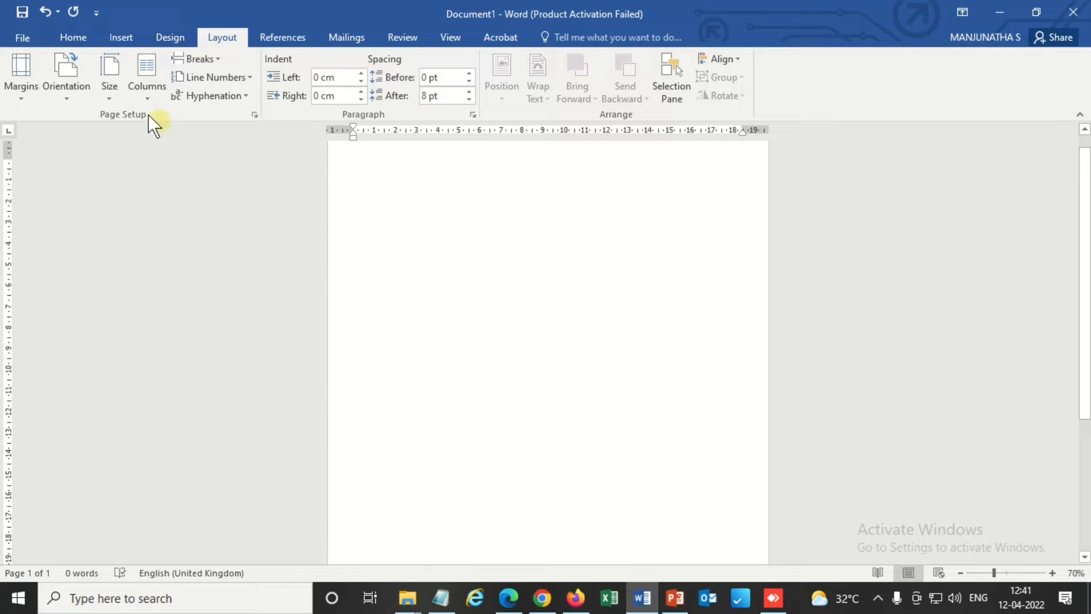
left_click(105, 70)
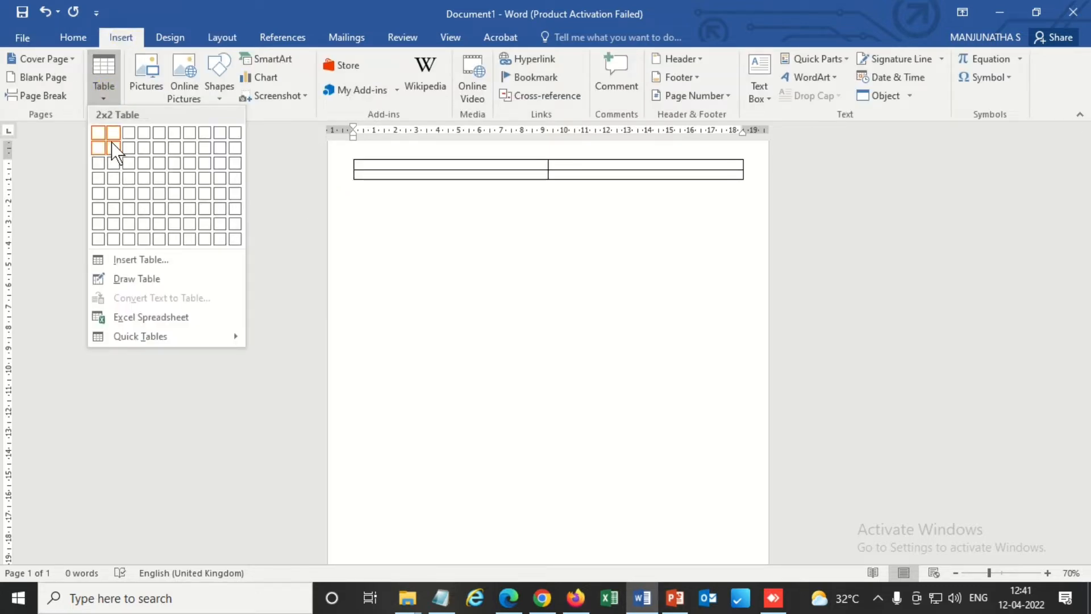
Insert a 2x2 table and raise its row height to about 13.3 cm.
left_click(112, 148)
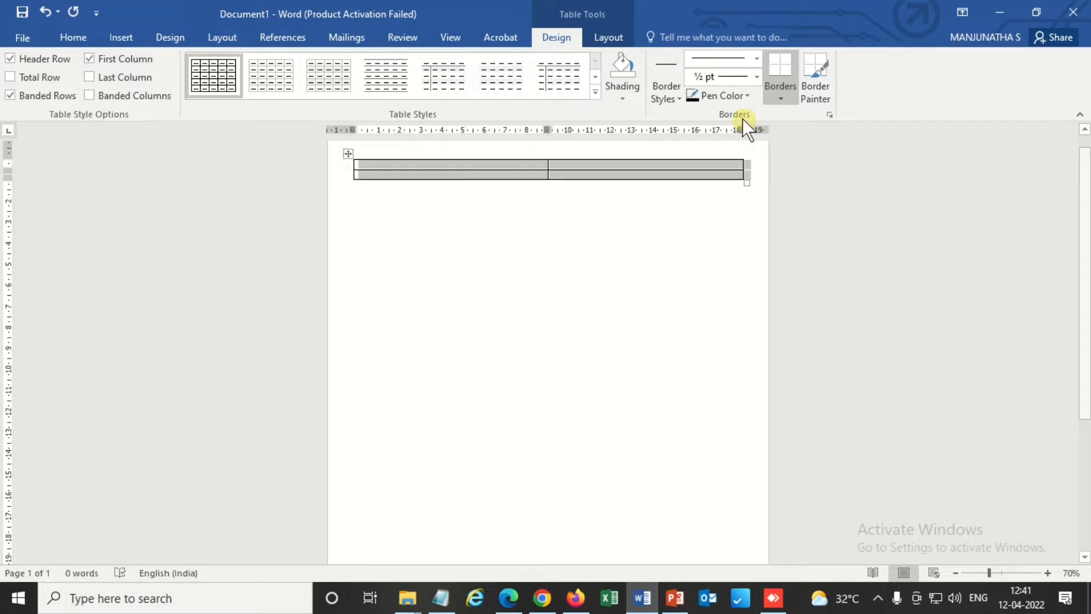
left_click(607, 36)
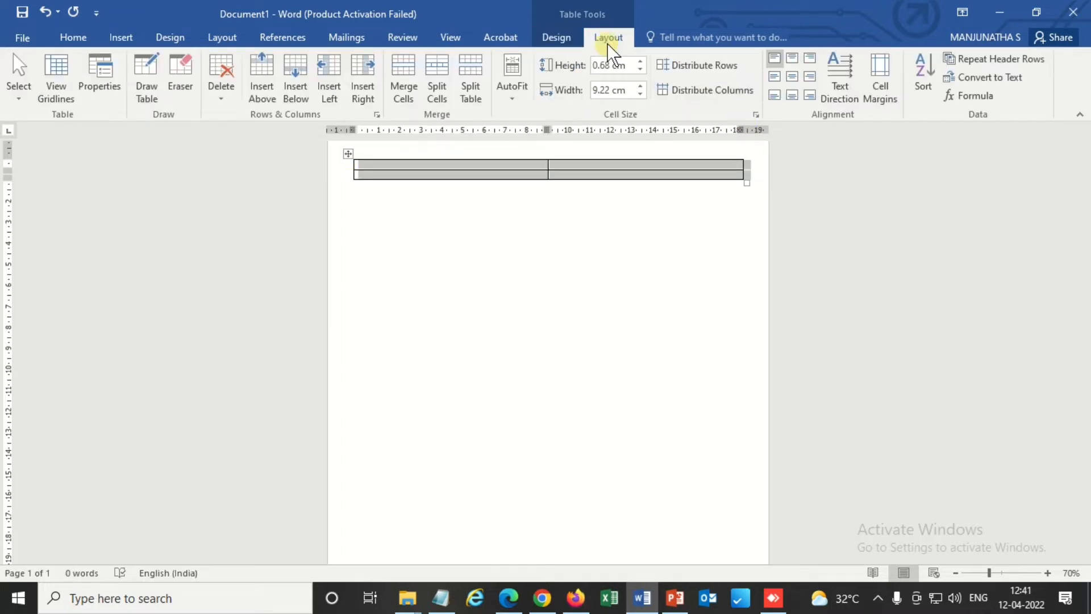
left_click(643, 60)
type("5")
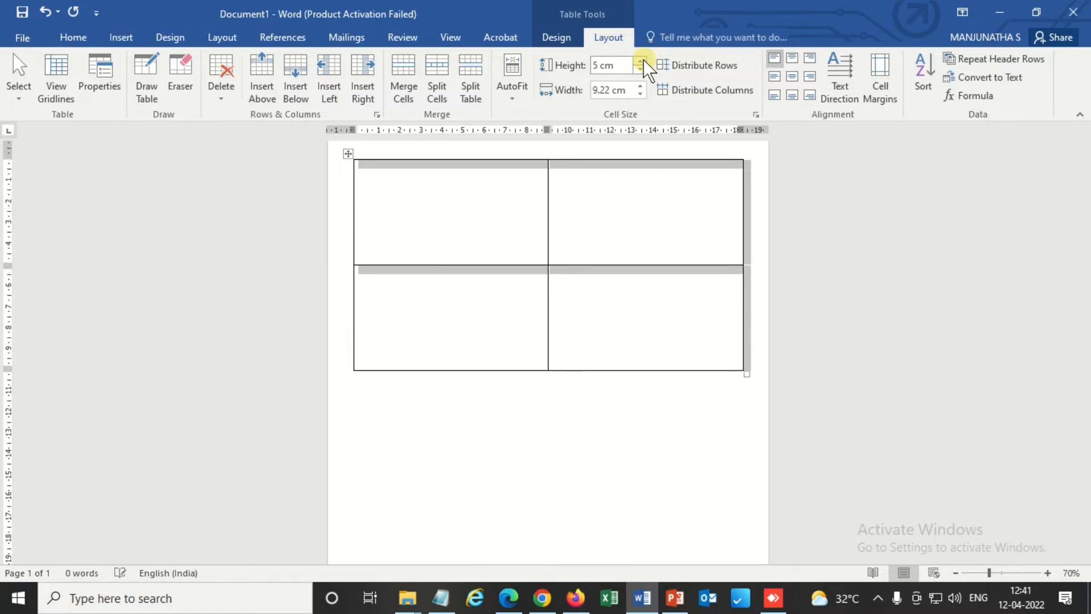
left_click(641, 61)
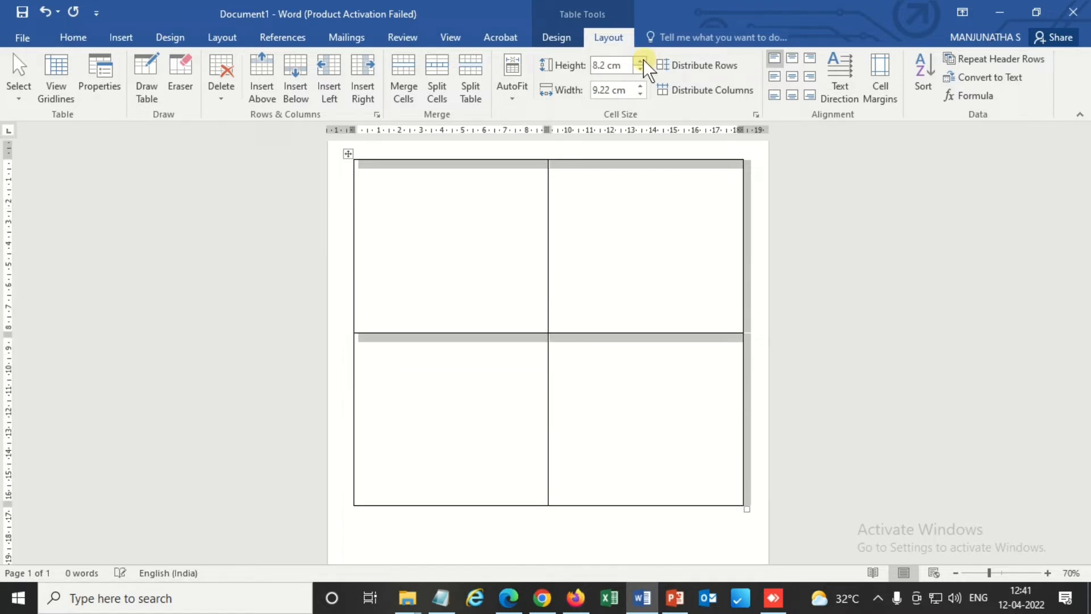
left_click(644, 60)
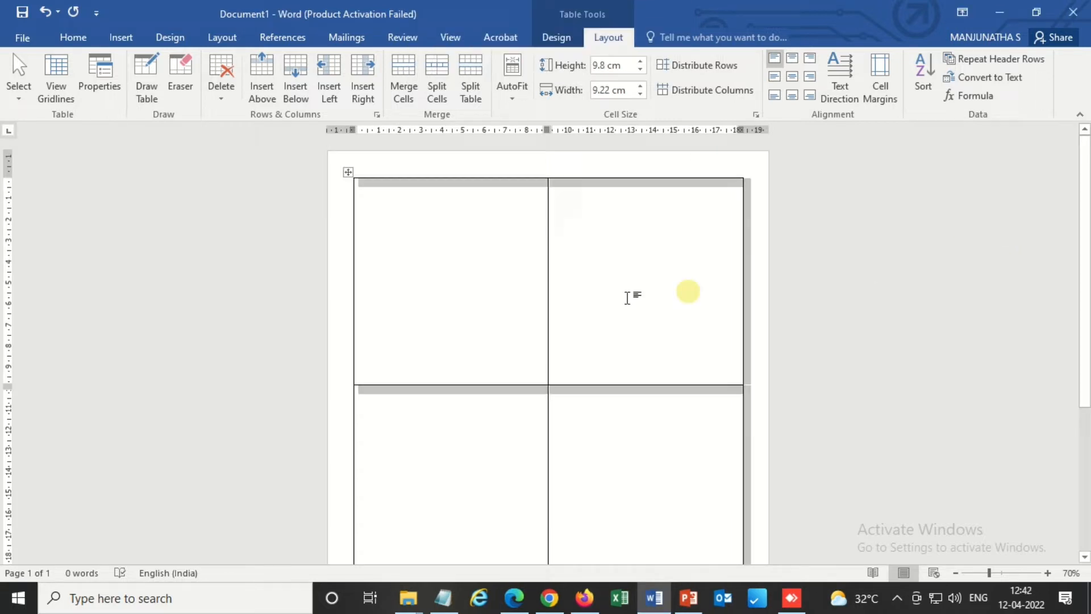
mouse_move(641, 67)
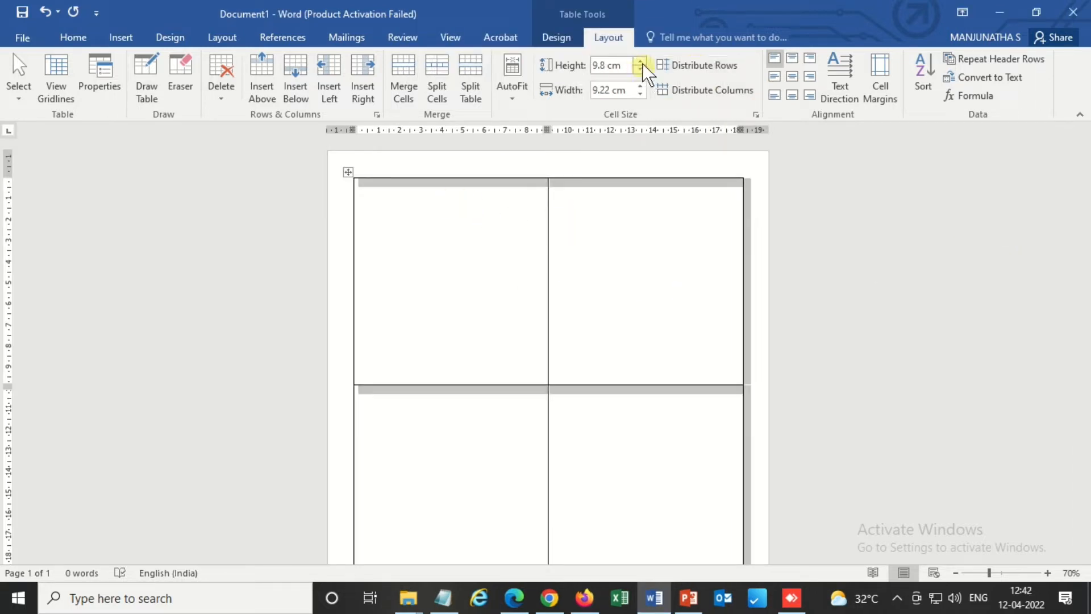
left_click(643, 60)
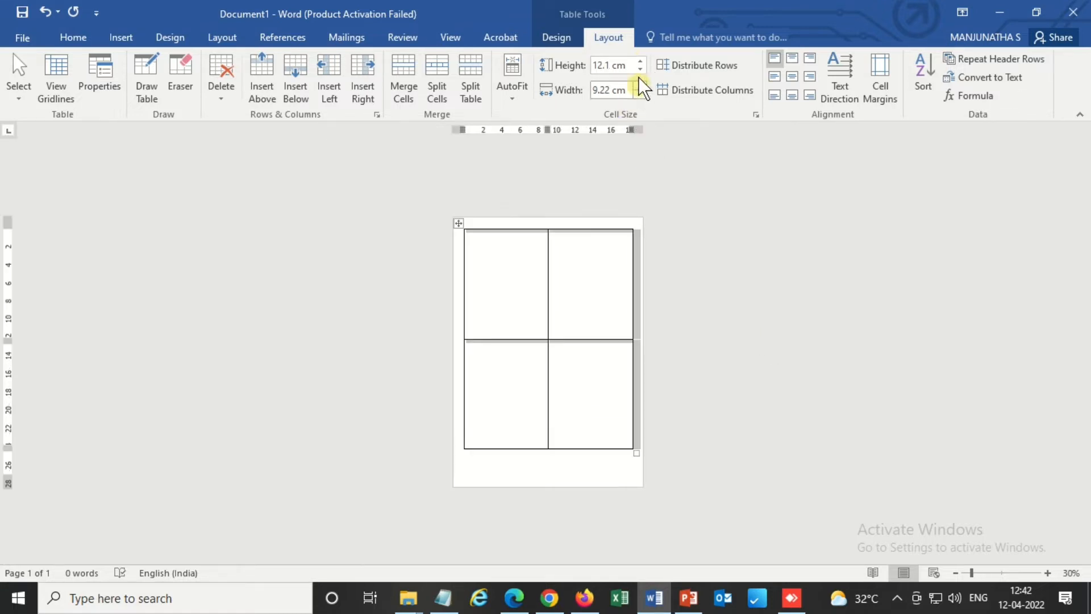
left_click(645, 60)
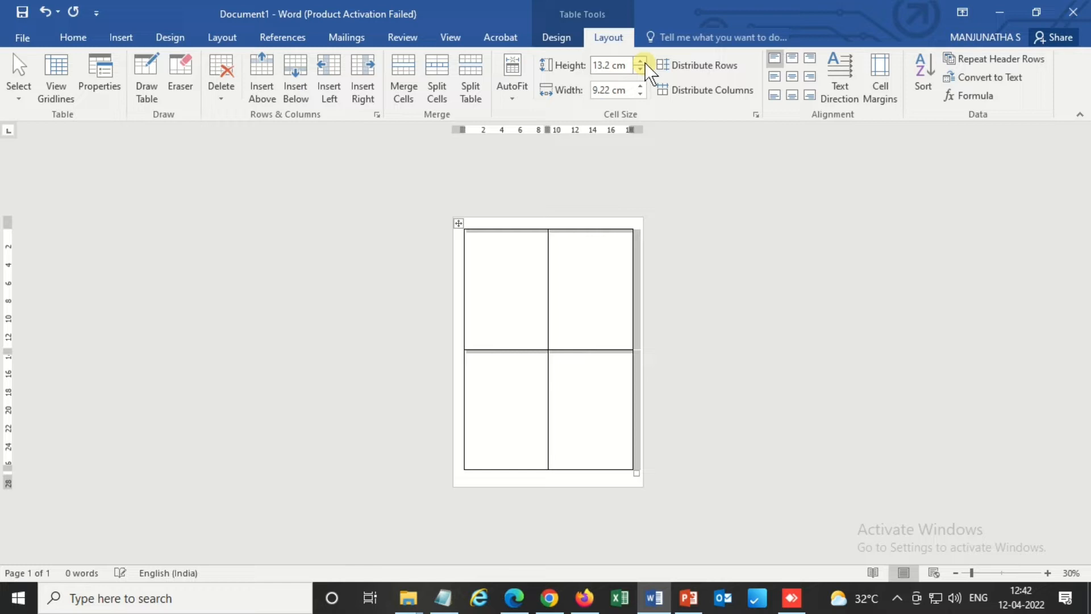
left_click(644, 61)
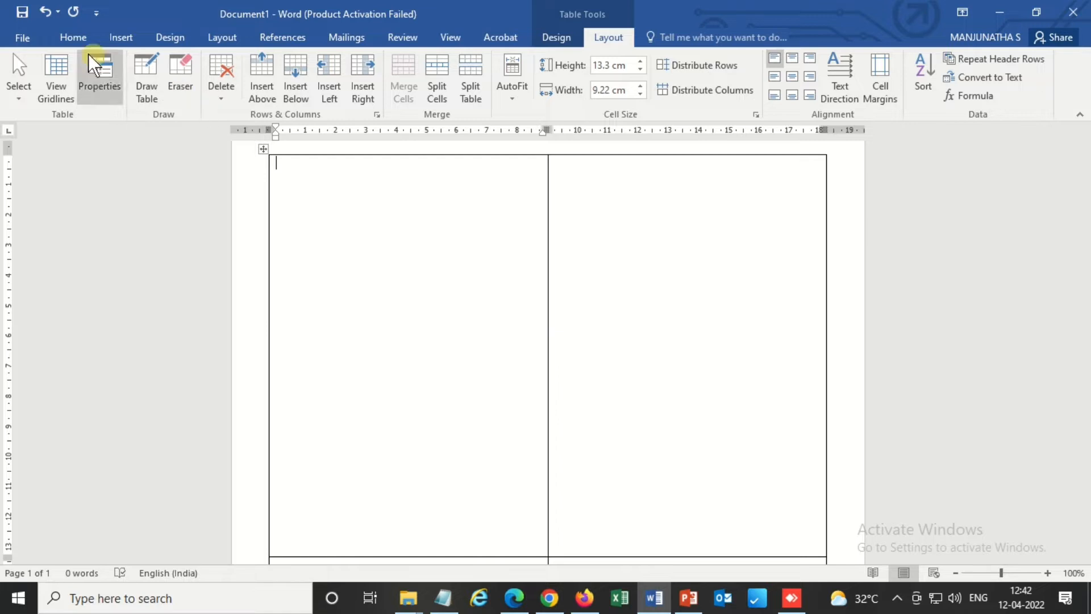
left_click(73, 38)
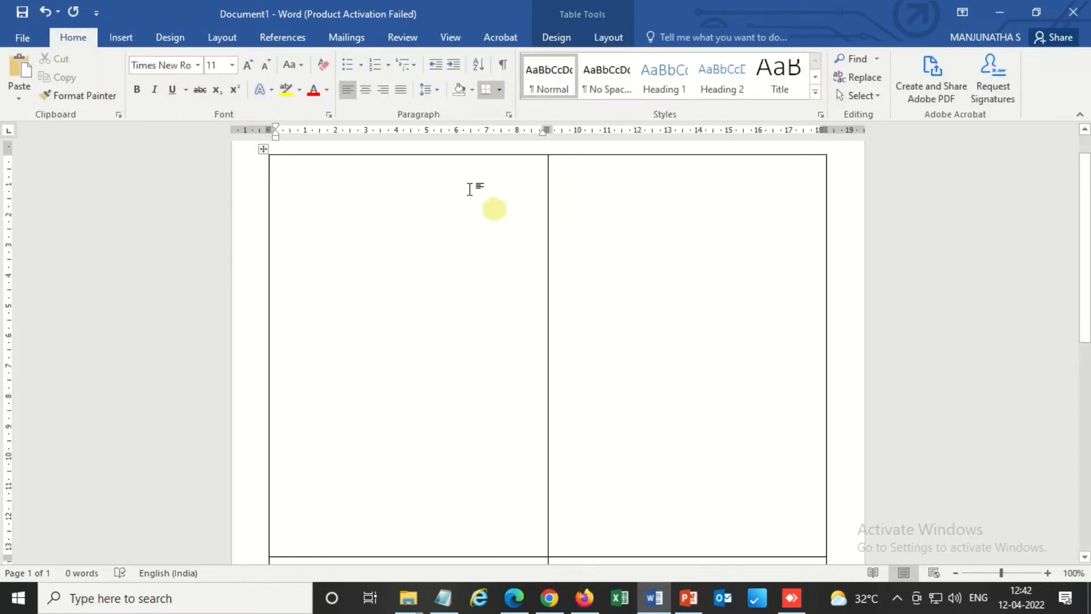
Type the centred header: ABC College, Bangalore-560023, Library & Information Centre, DATE LABEL.
type("A")
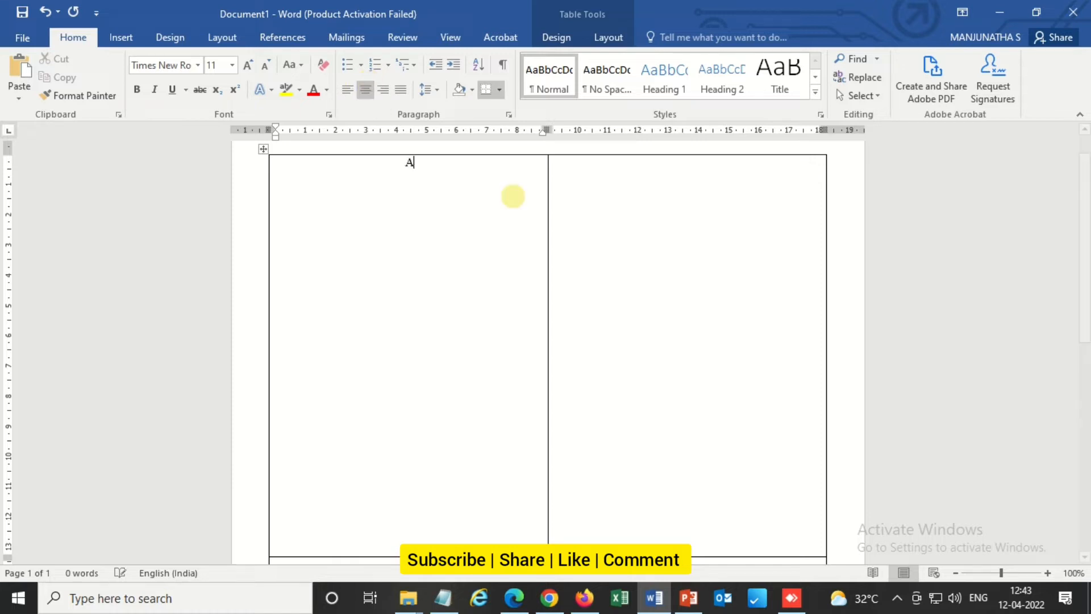
type("BC College")
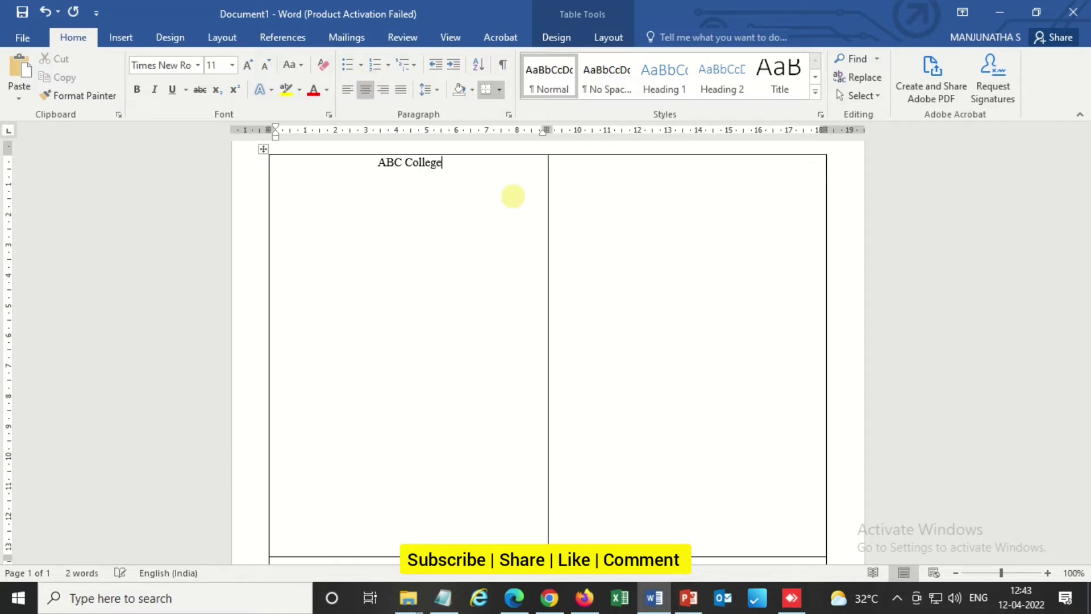
type("Bangal")
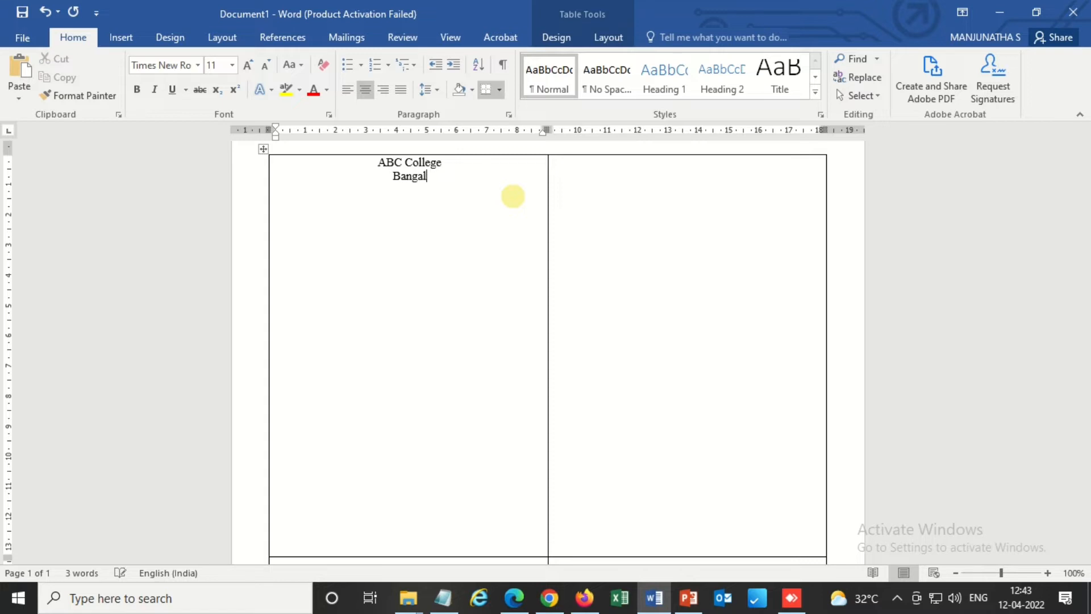
type("ore")
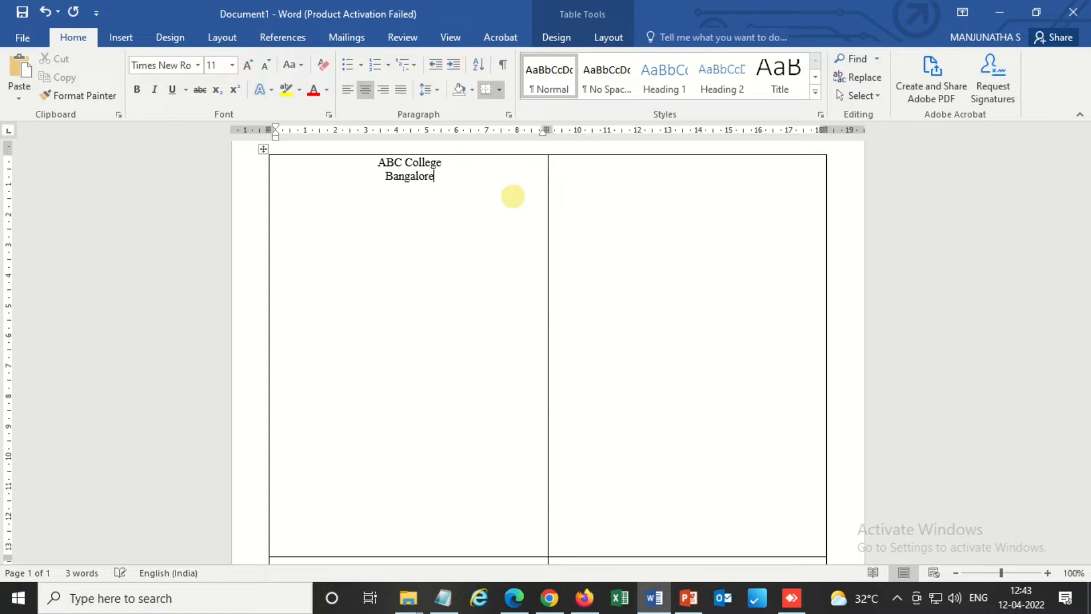
type("-560023")
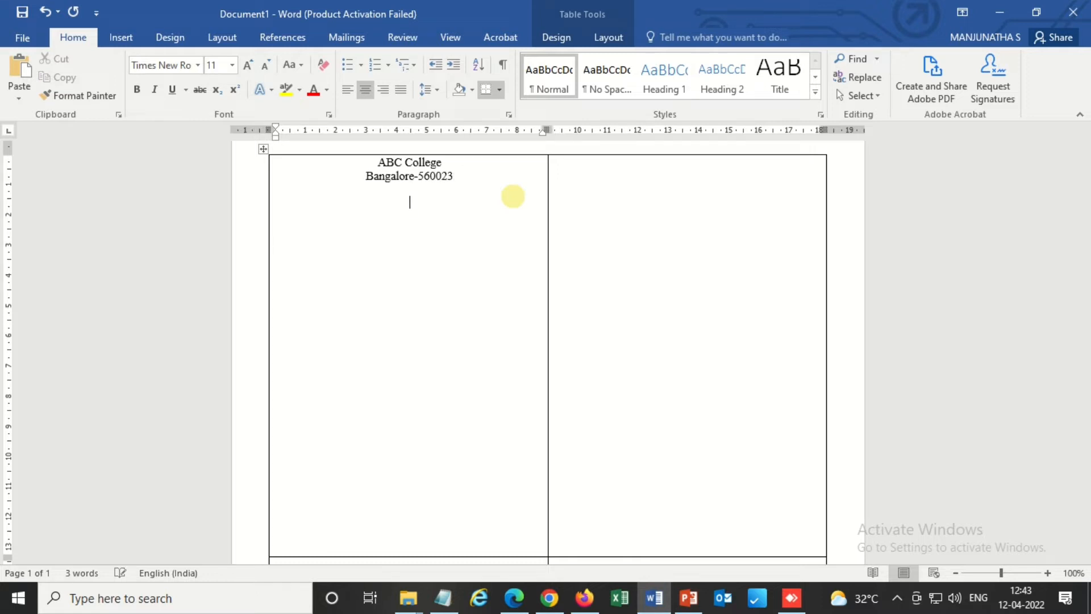
type("Library &")
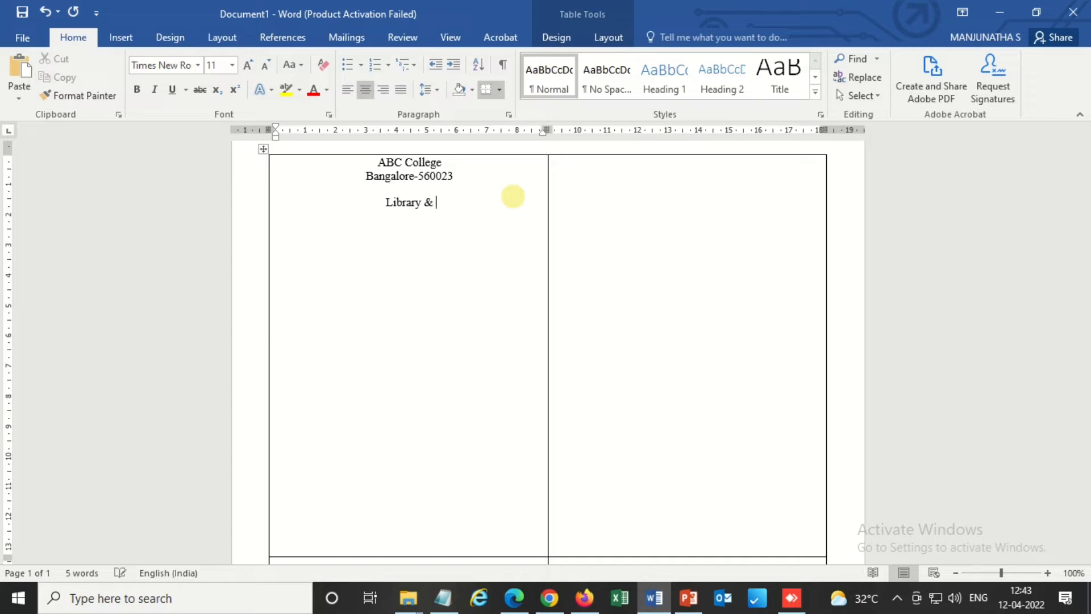
type("Information")
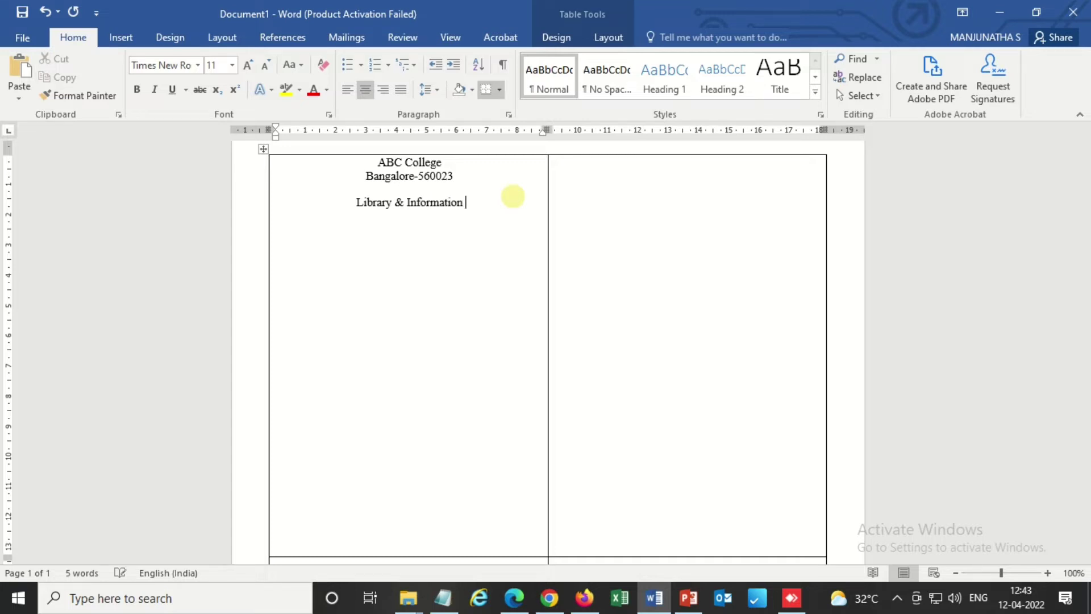
type("Centre")
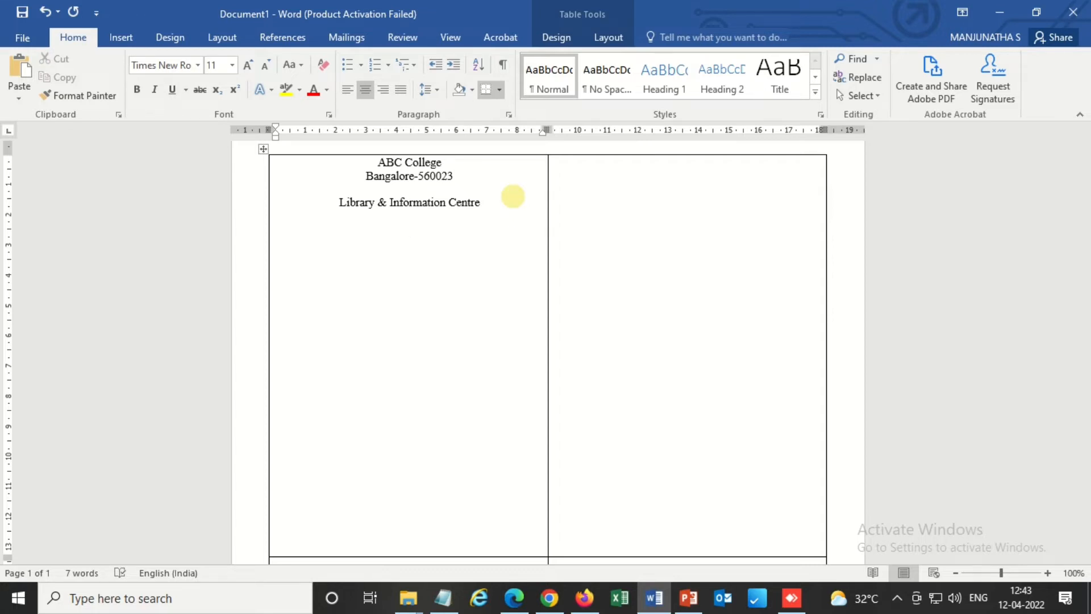
type("DATE LA")
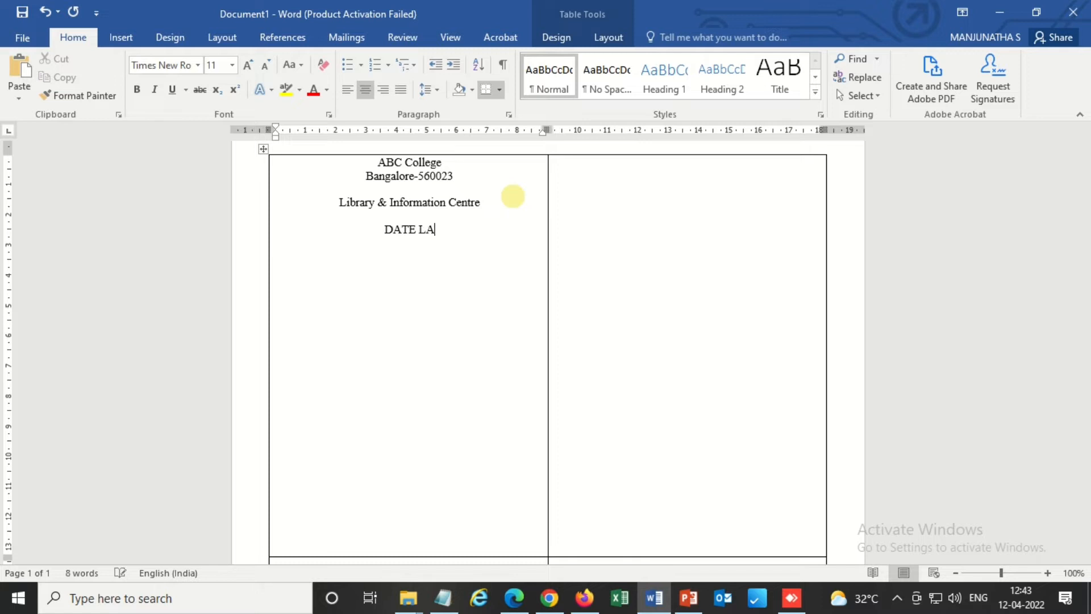
type("BEL")
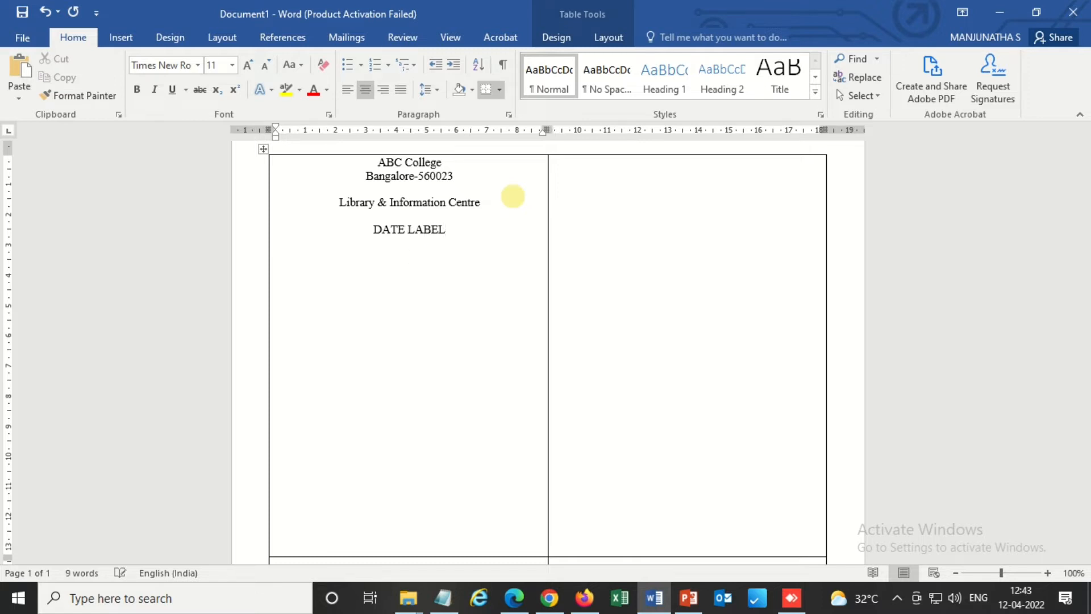
Type 'Accession No:……… Class No:………………' on the line under DATE LABEL.
left_click(425, 261)
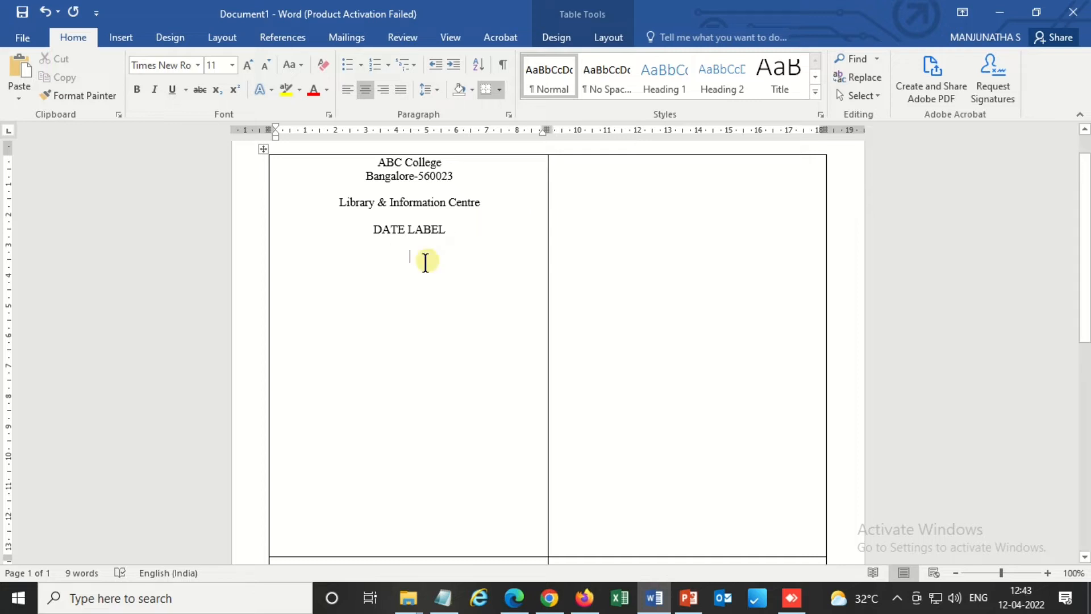
mouse_move(475, 272)
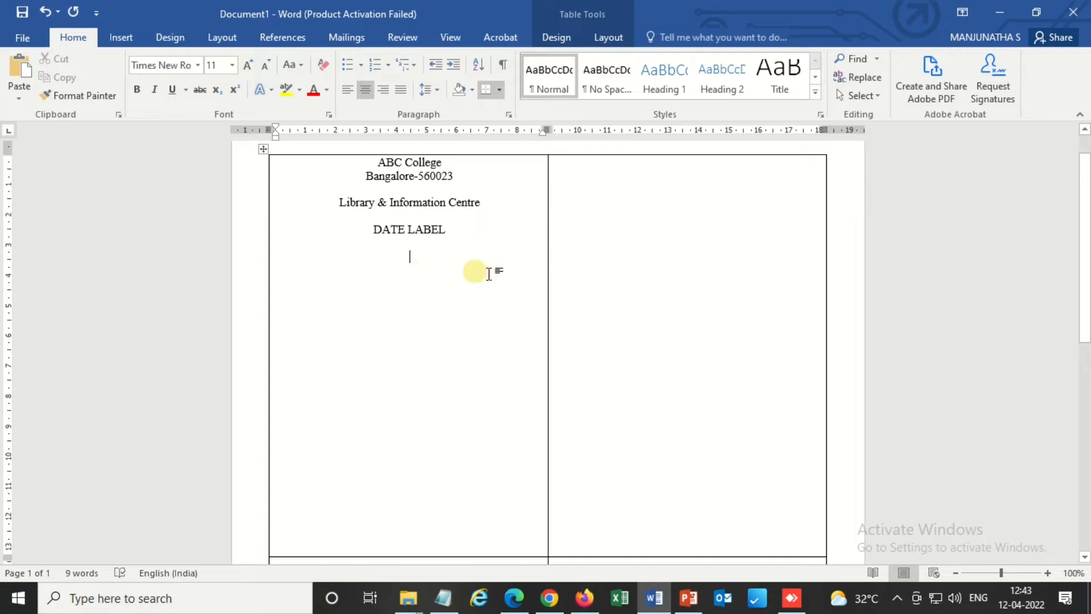
type("Acc")
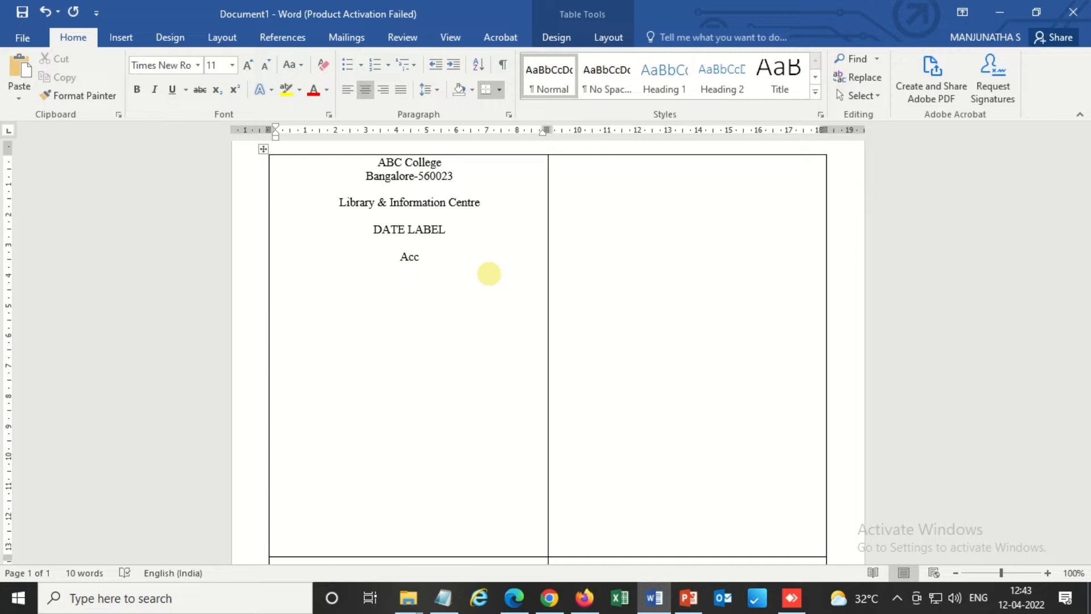
type("ssion N")
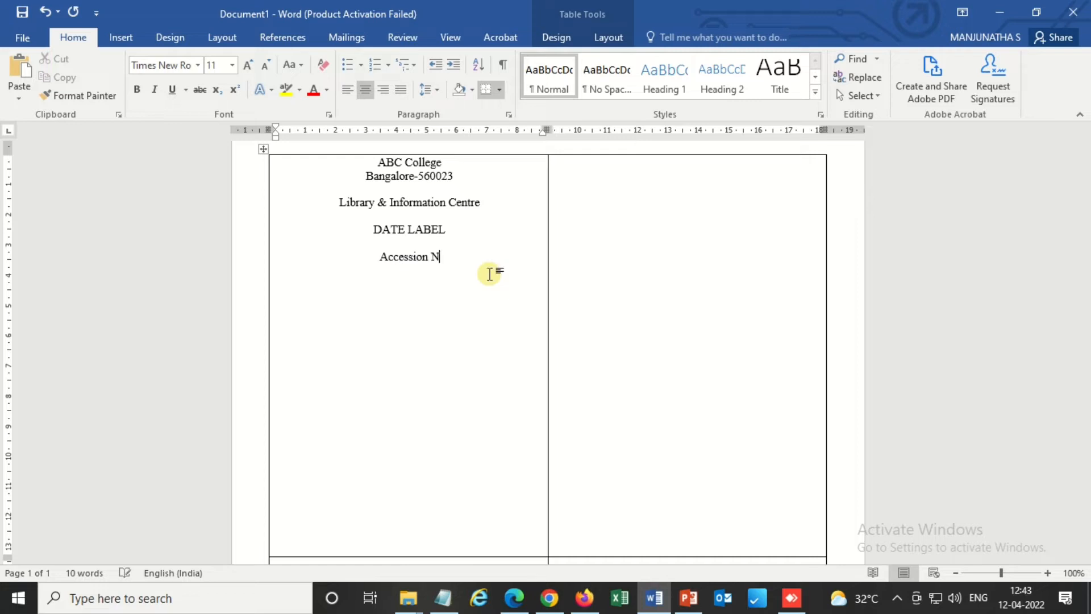
type("o:…")
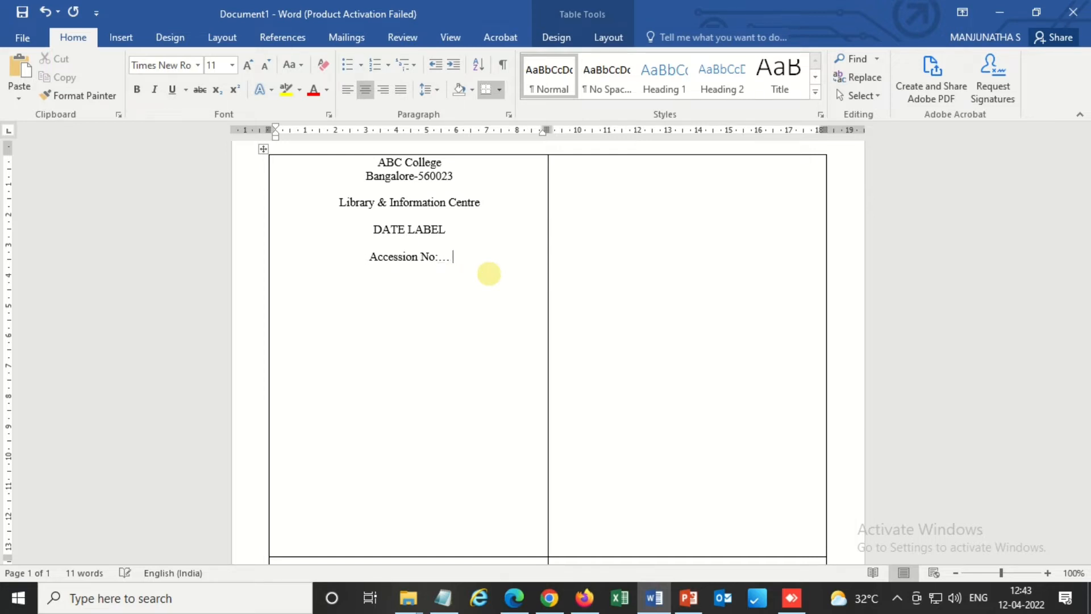
type("Cl")
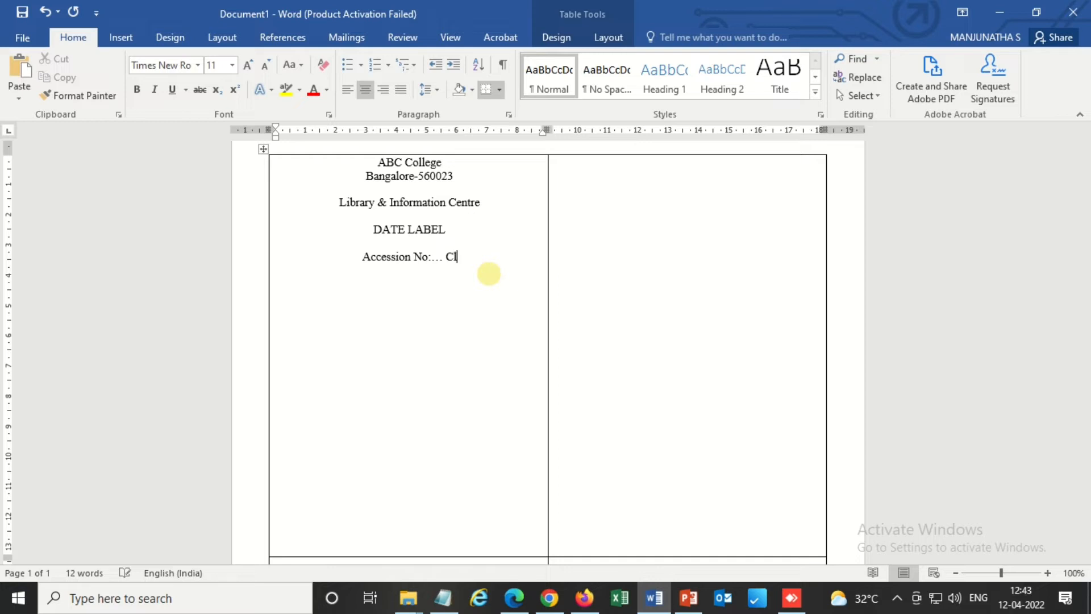
type("ass No")
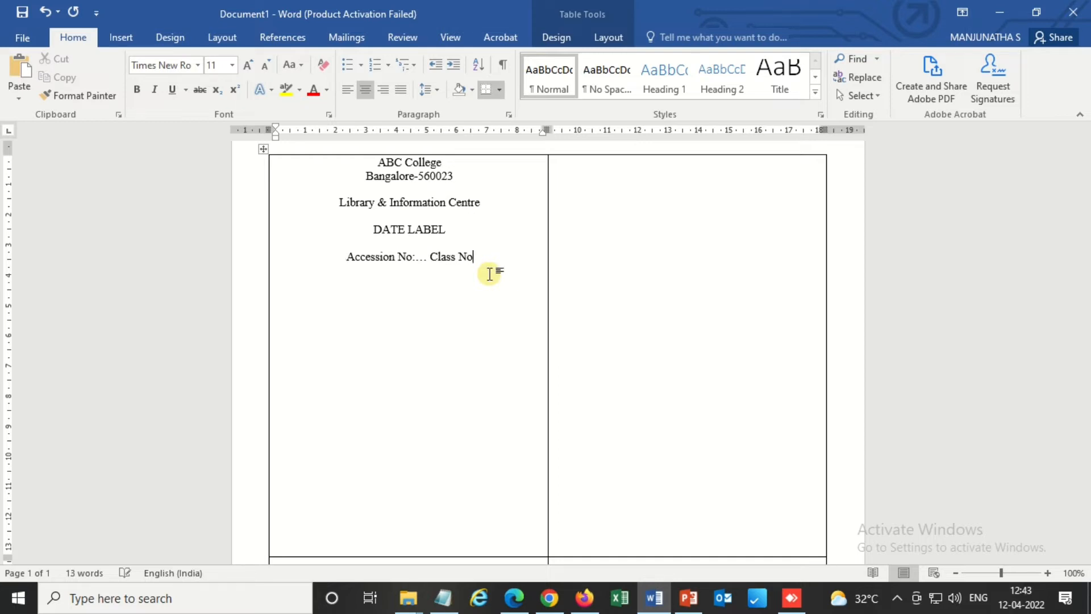
type(":...................")
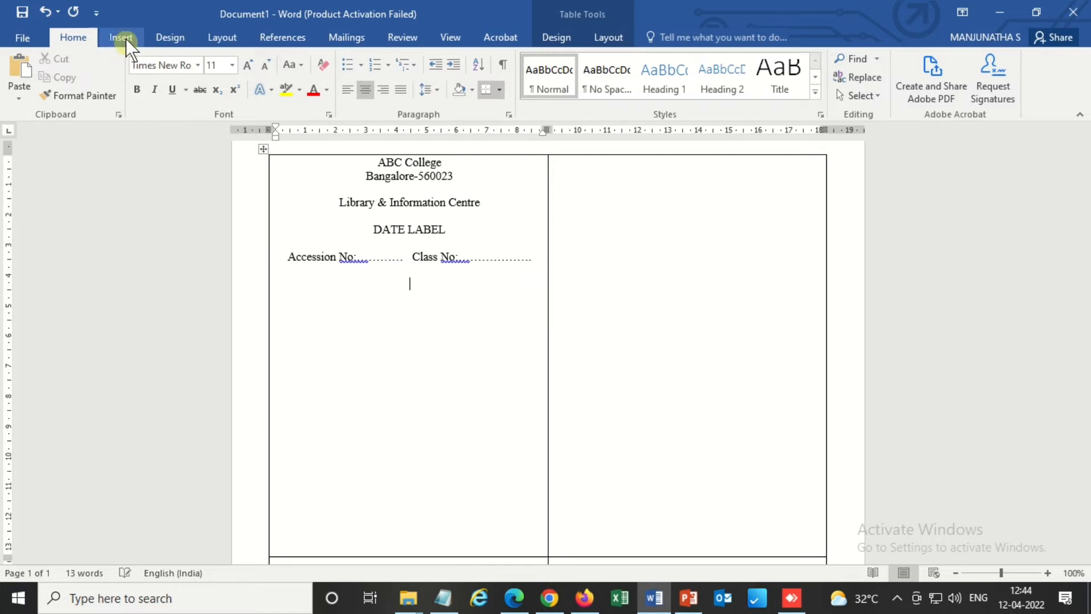
Insert a nested table with 3 columns and 20 rows below the Accession line.
left_click(121, 37)
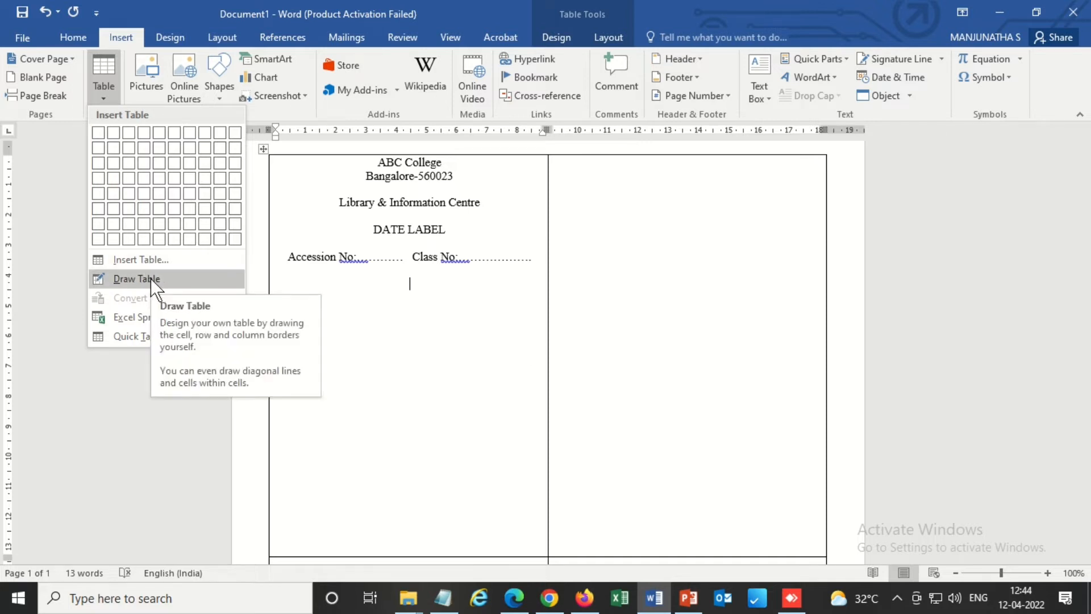
left_click(141, 259)
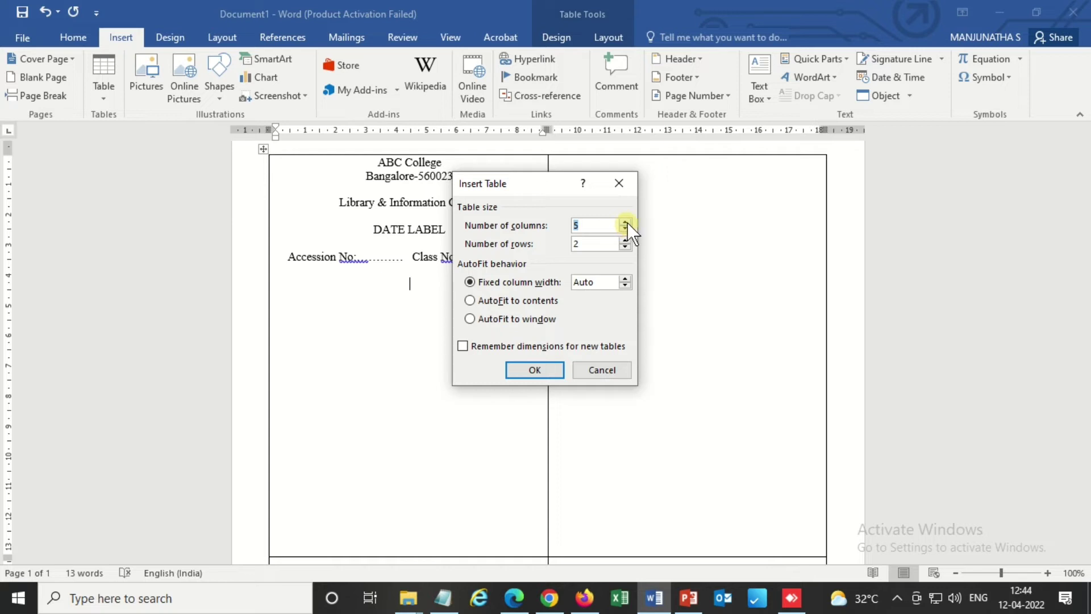
left_click(625, 230)
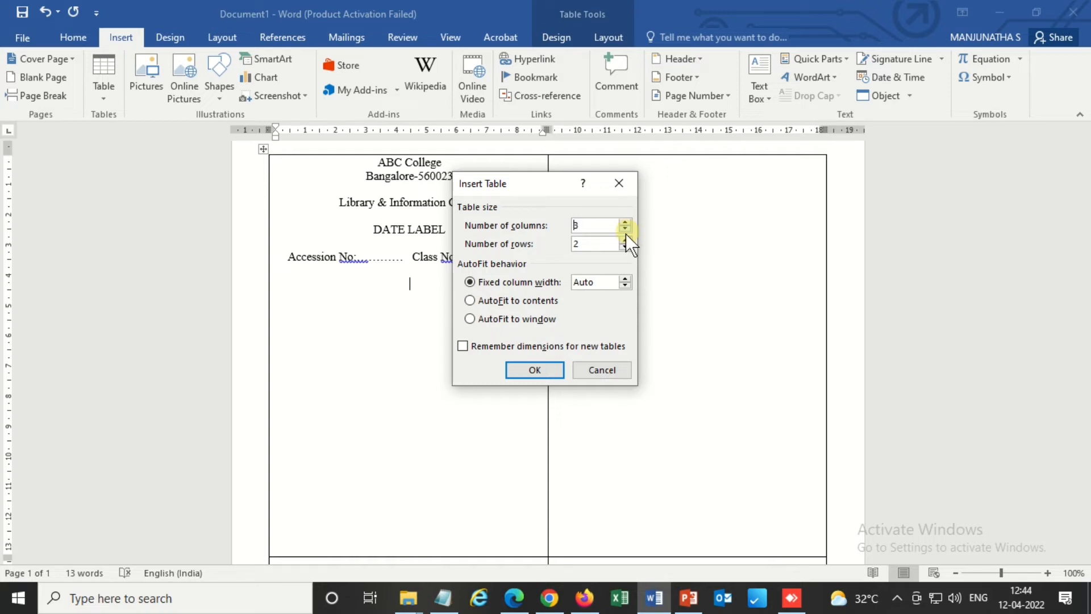
left_click(624, 239)
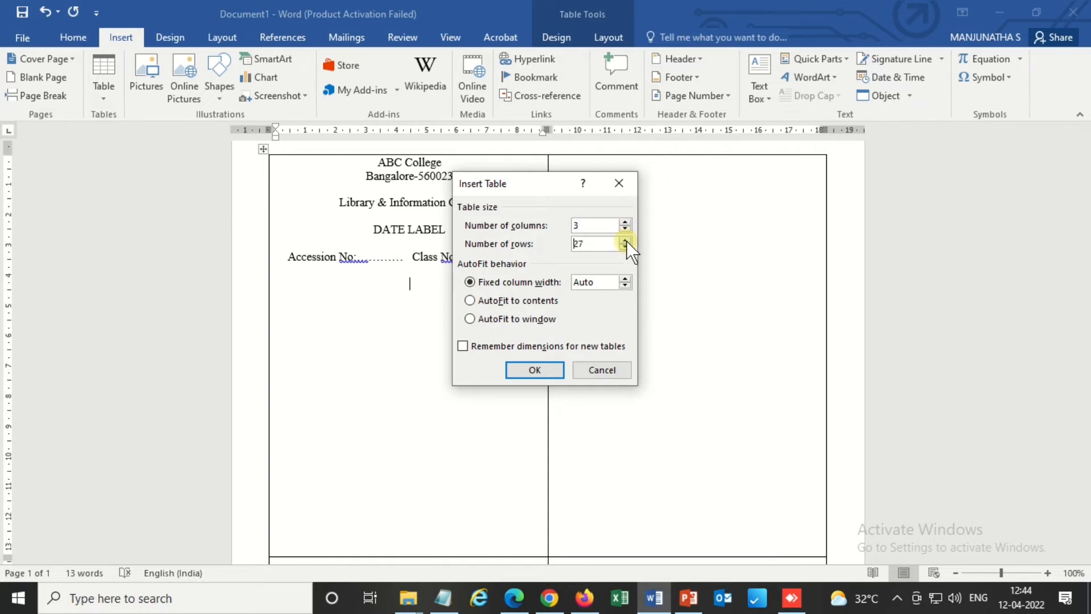
left_click(626, 248)
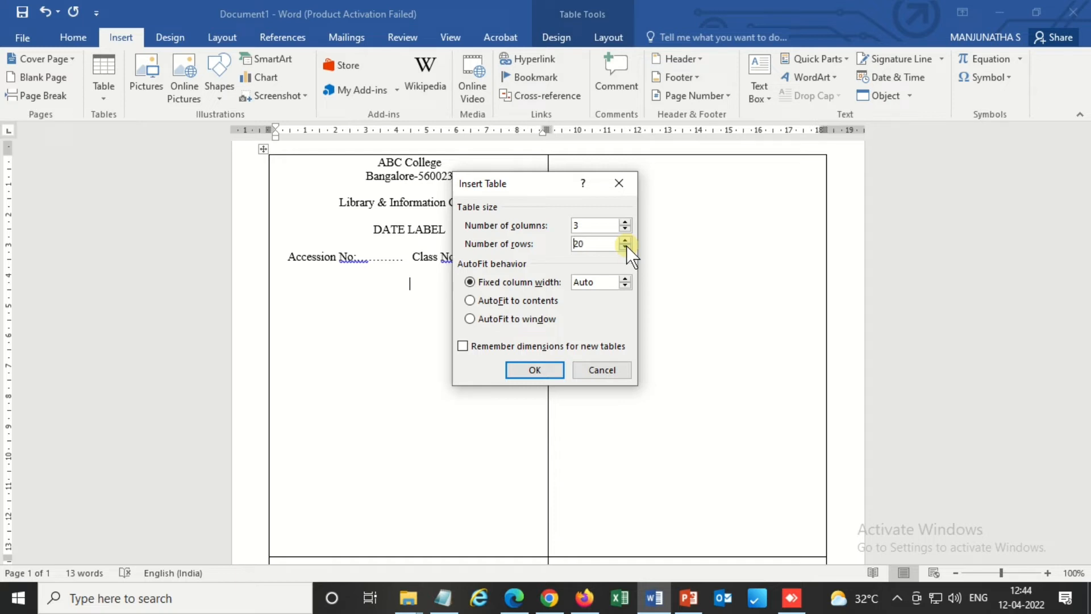
left_click(534, 370)
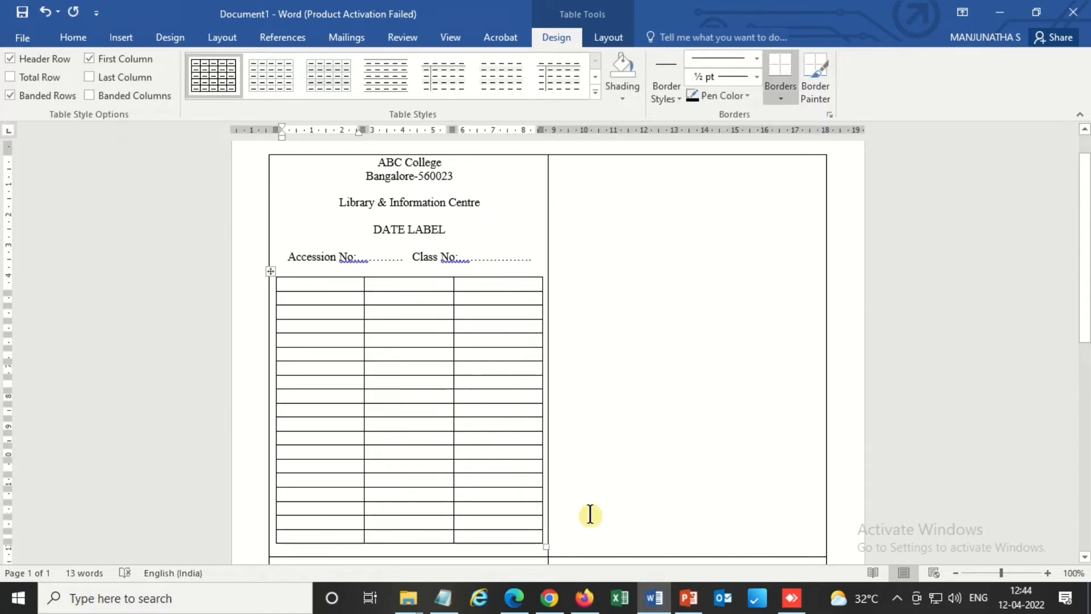
scroll("down", 3)
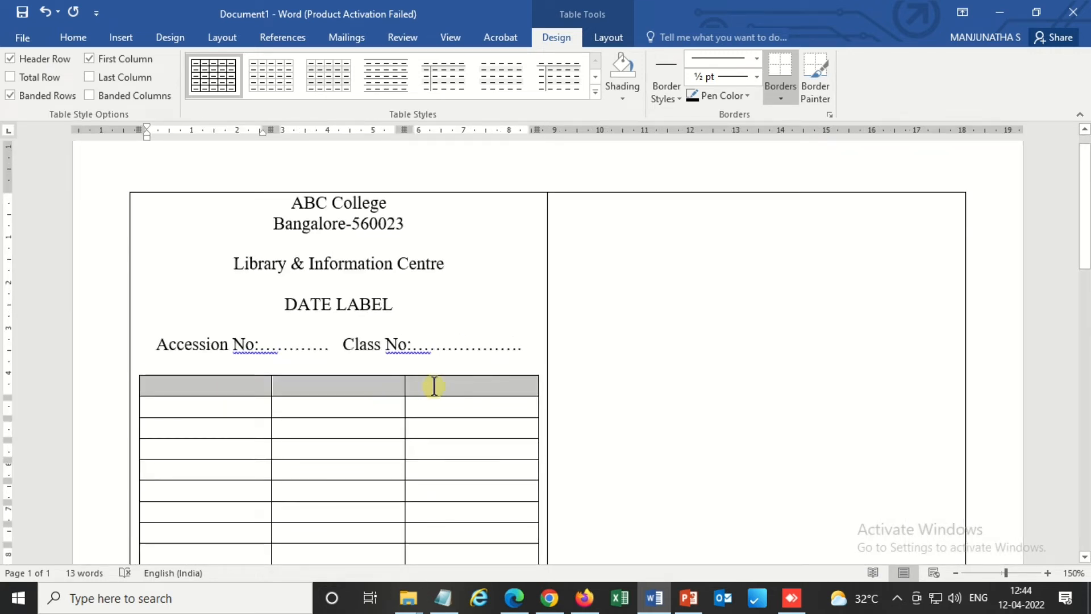
scroll("down", 3)
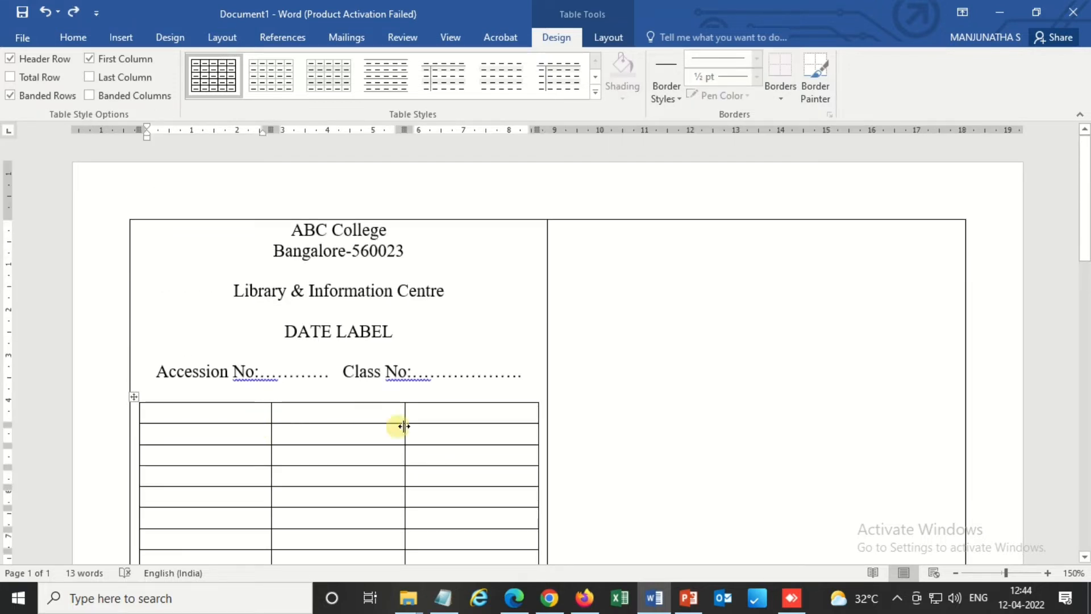
Merge the date grid's top row into a single cell.
right_click(423, 413)
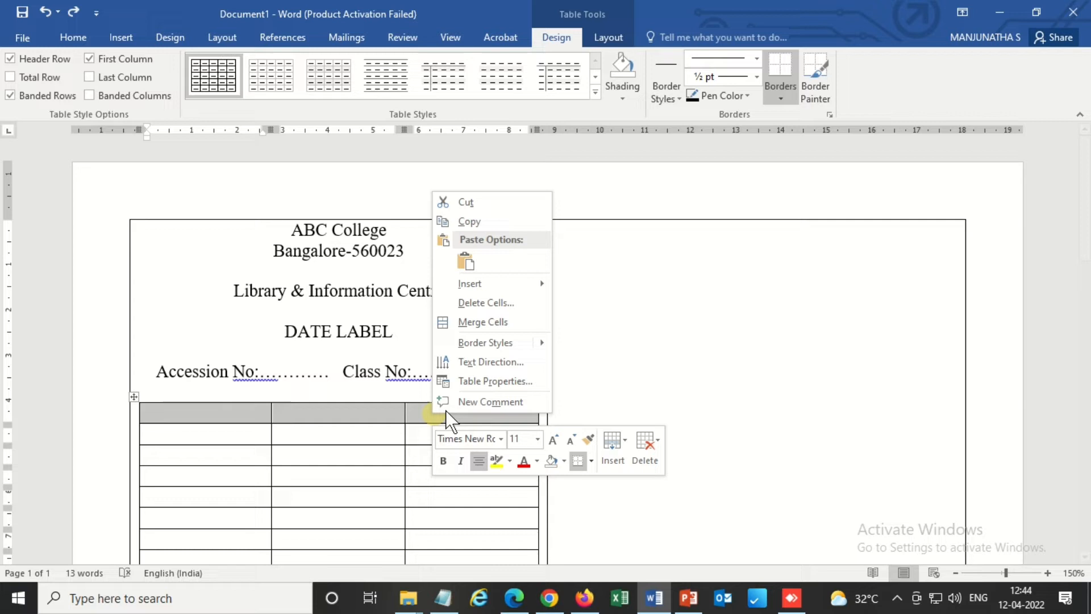
left_click(349, 412)
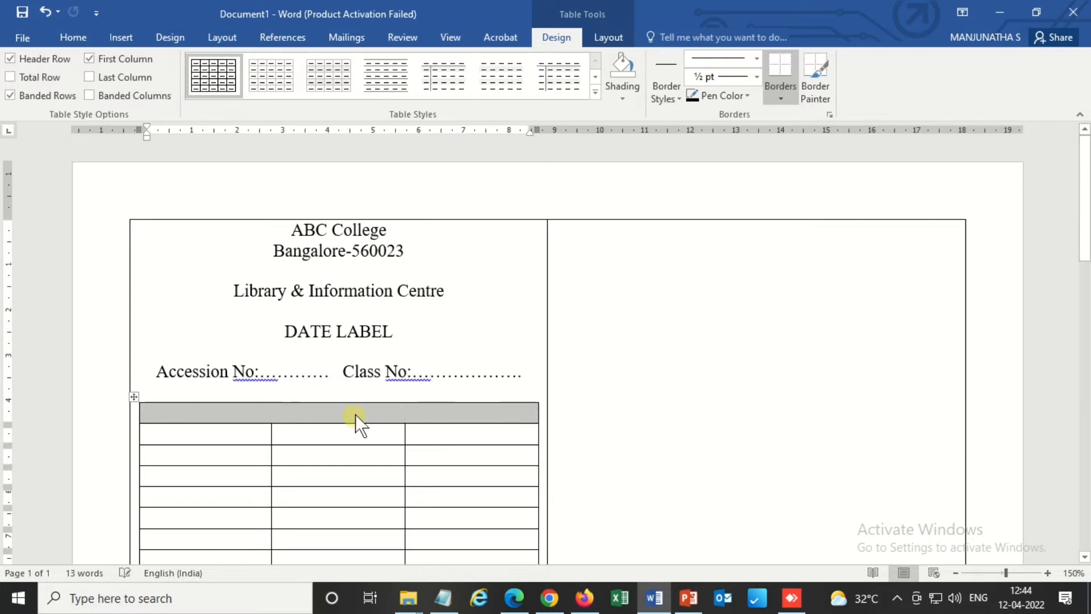
left_click(483, 432)
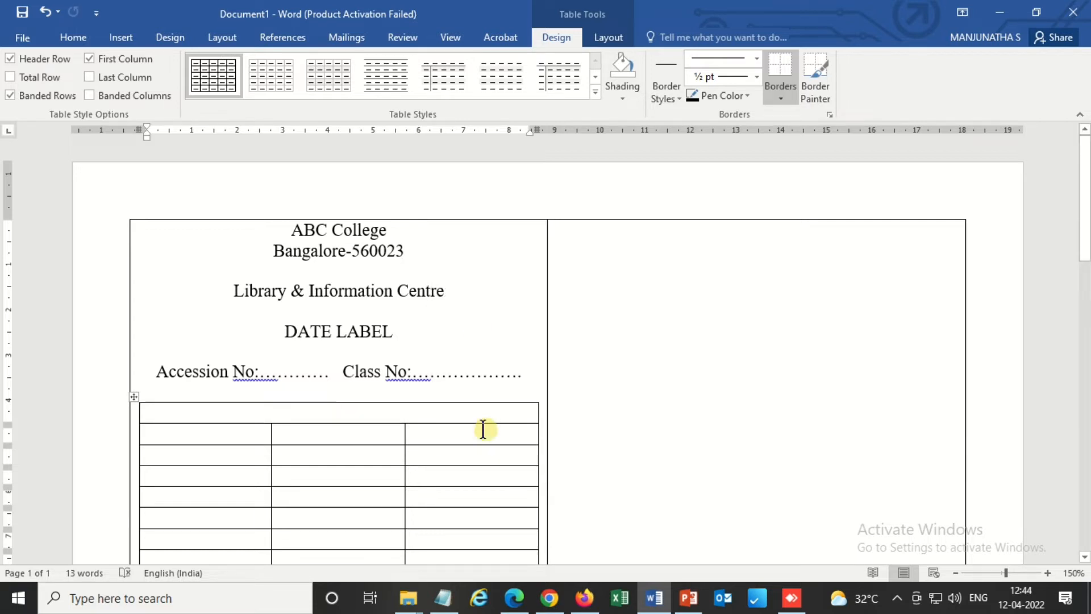
Type 'This book must be returned on or before the date last marked below' there.
type("This b")
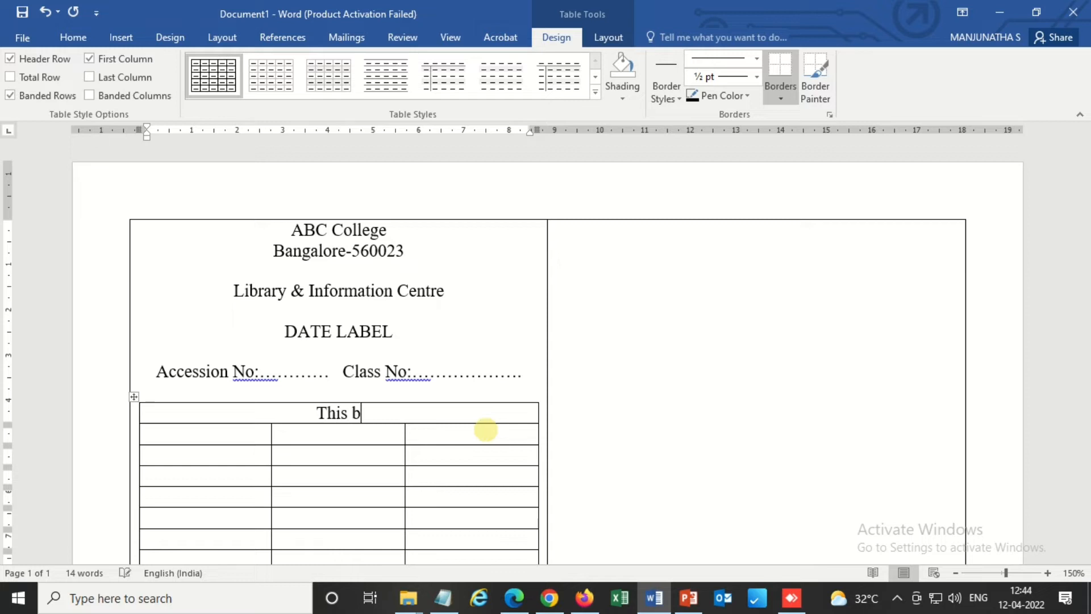
type("ook must")
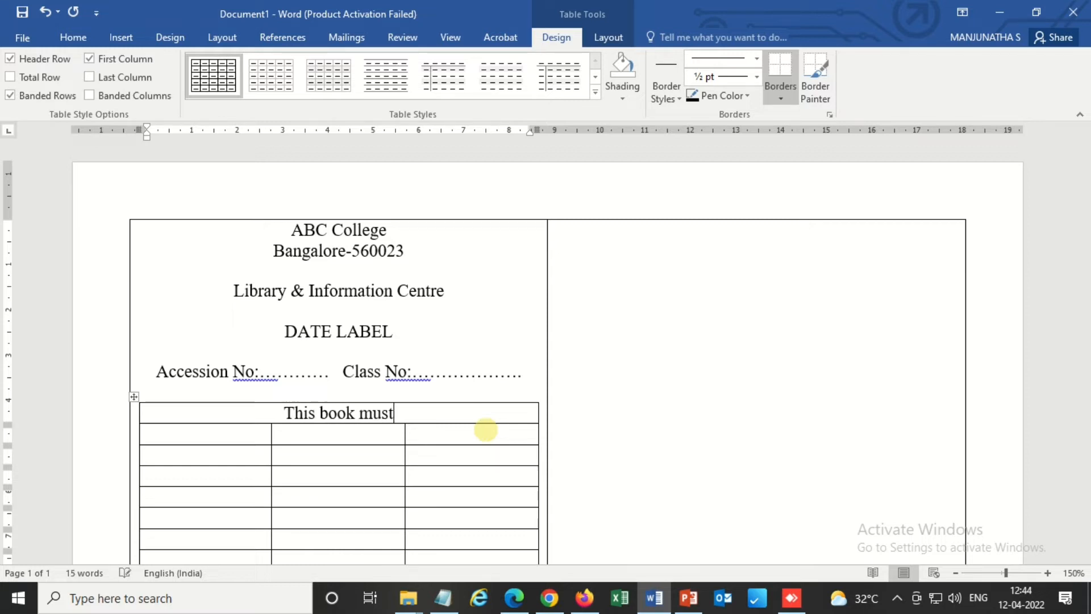
type("be")
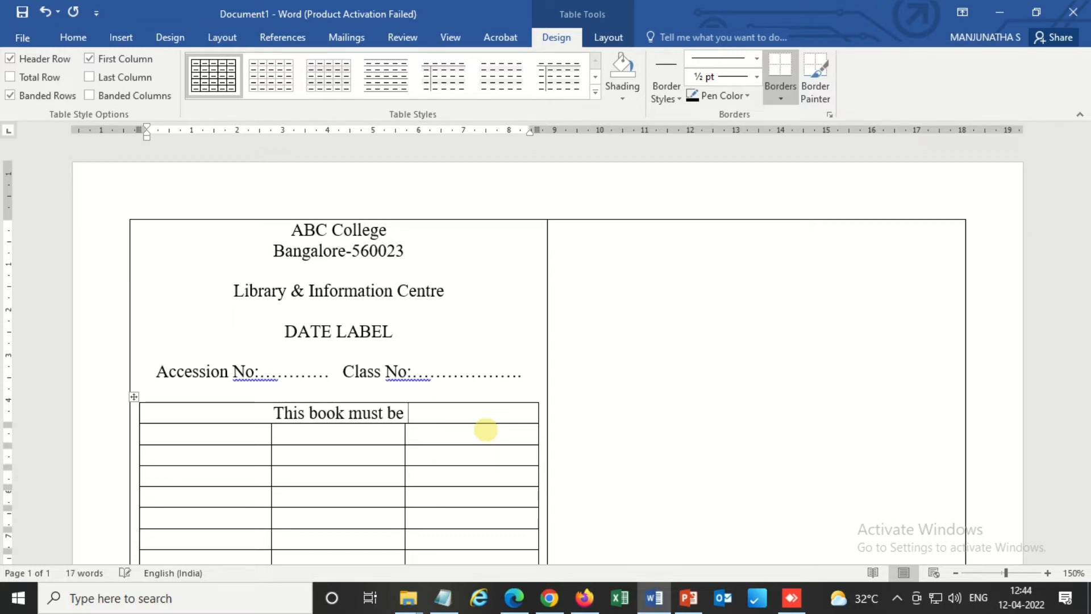
type("returne")
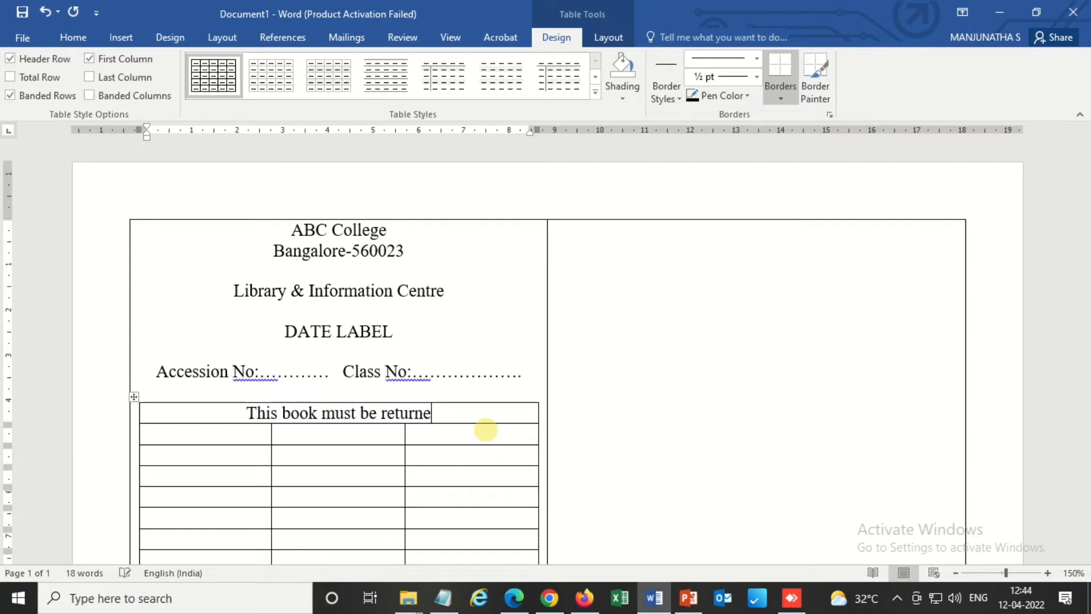
type("d on or")
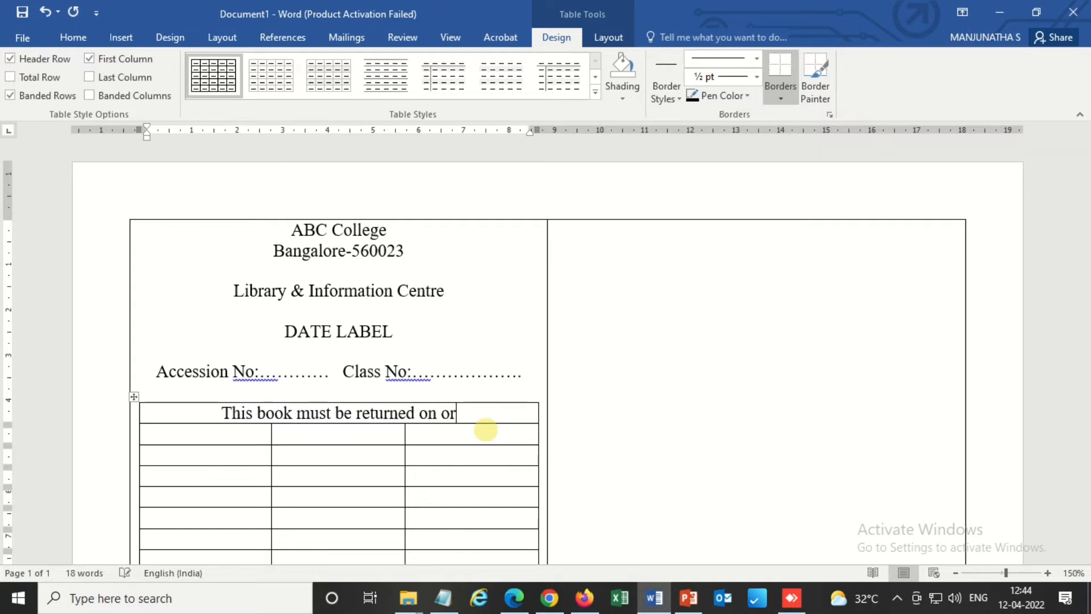
type("before the date last")
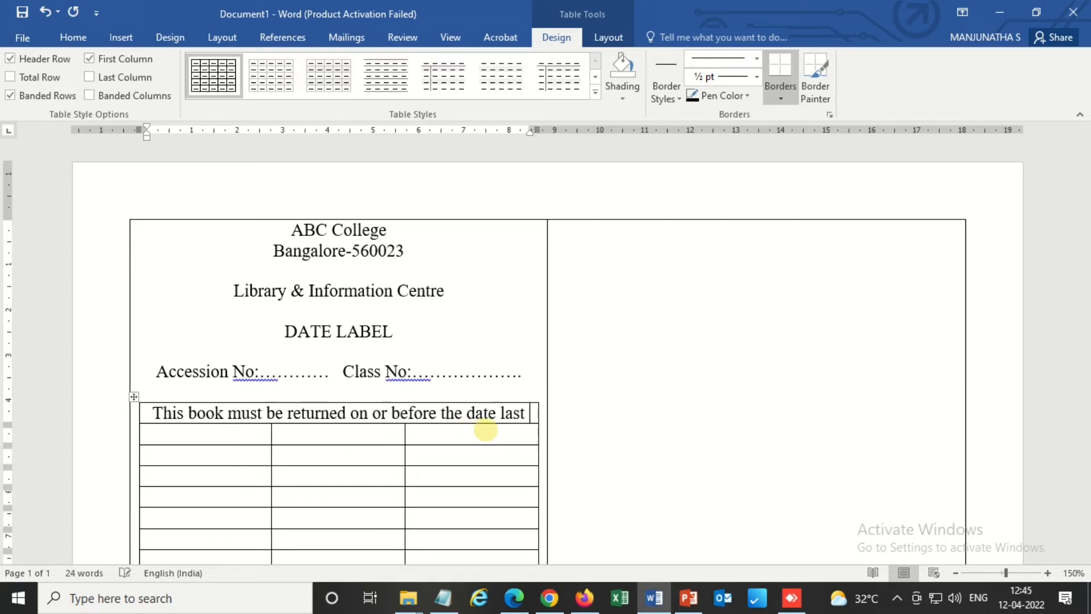
type("marked")
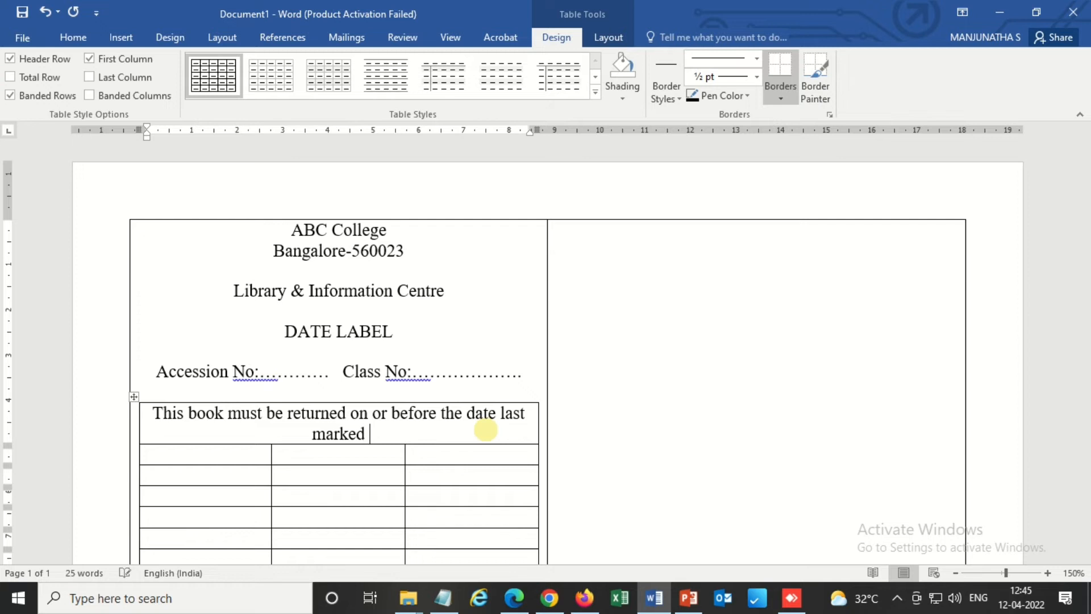
type("below")
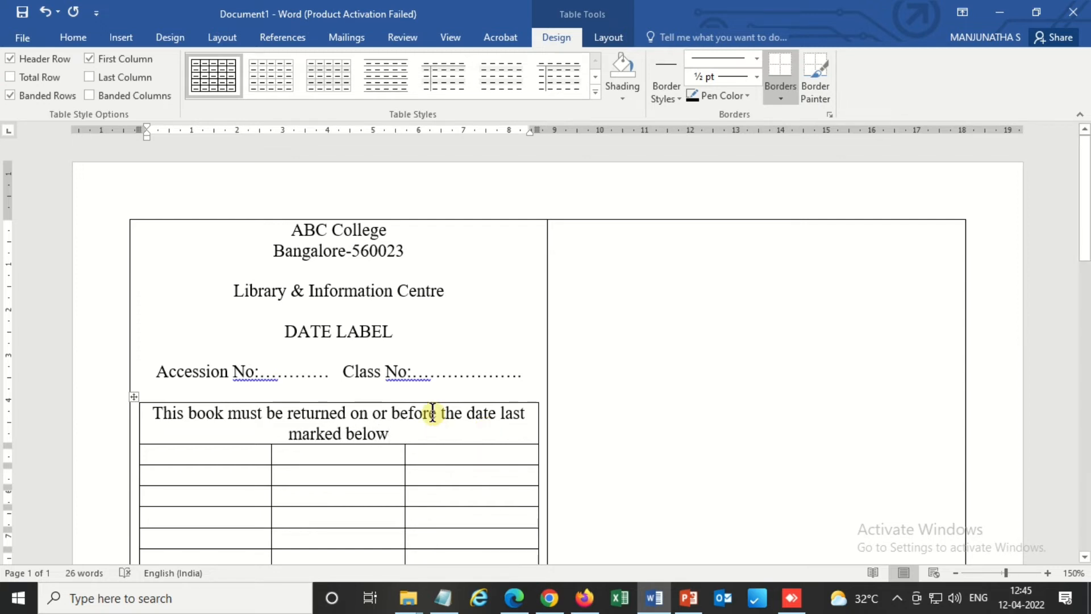
scroll("down", 3)
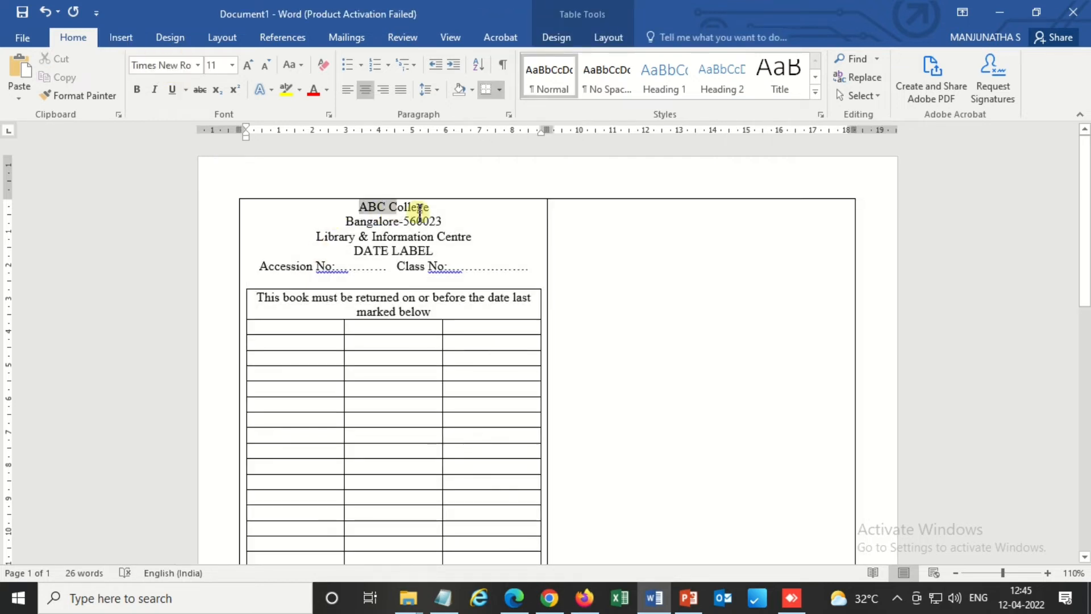
Grow the ABC College heading two sizes and enlarge Library & Information Centre.
left_click(247, 64)
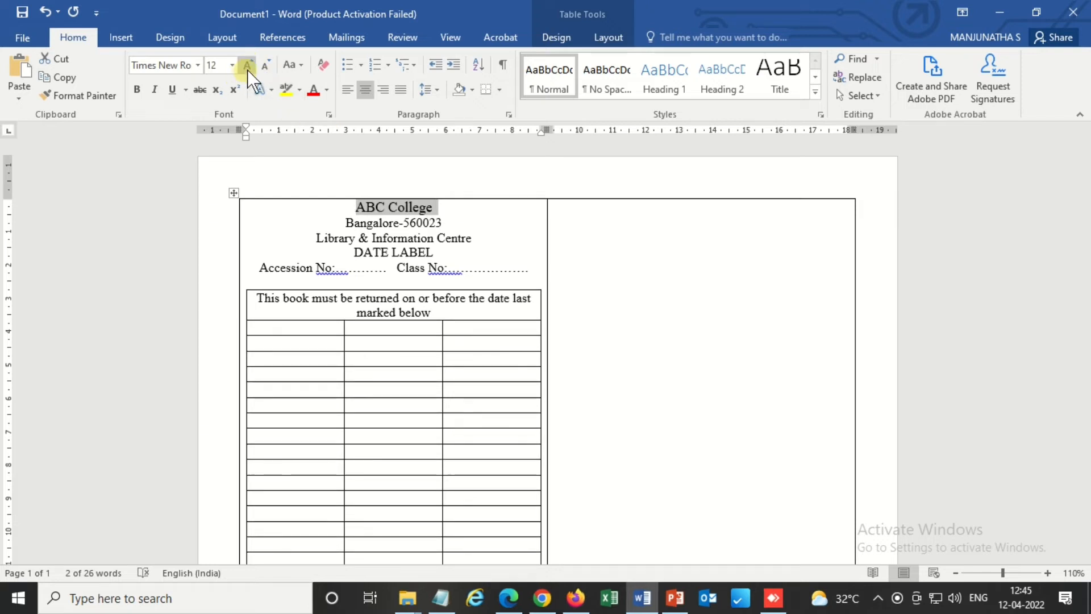
left_click(247, 64)
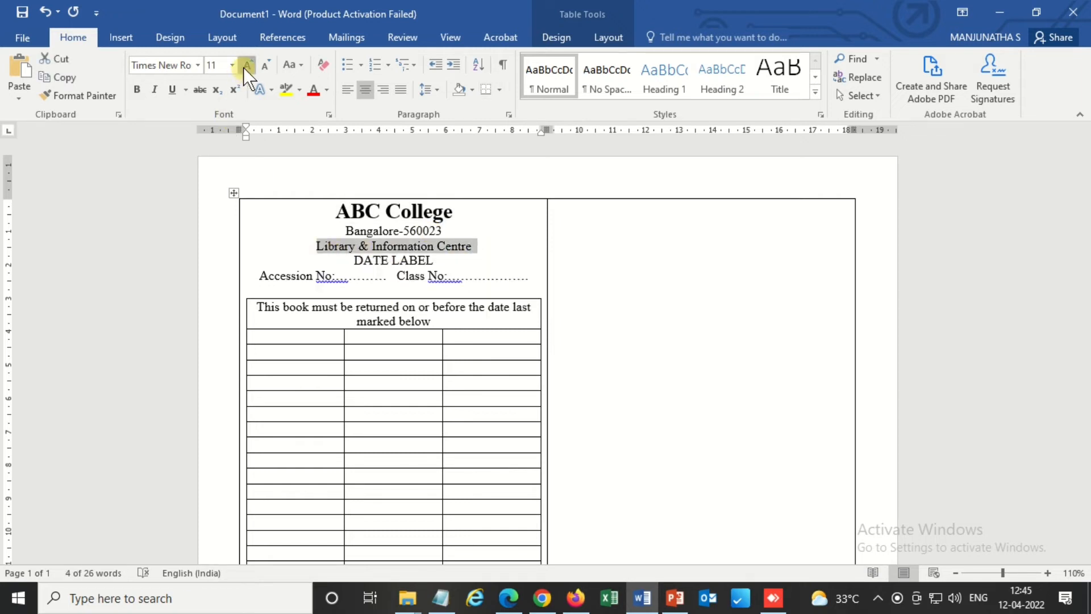
left_click(247, 64)
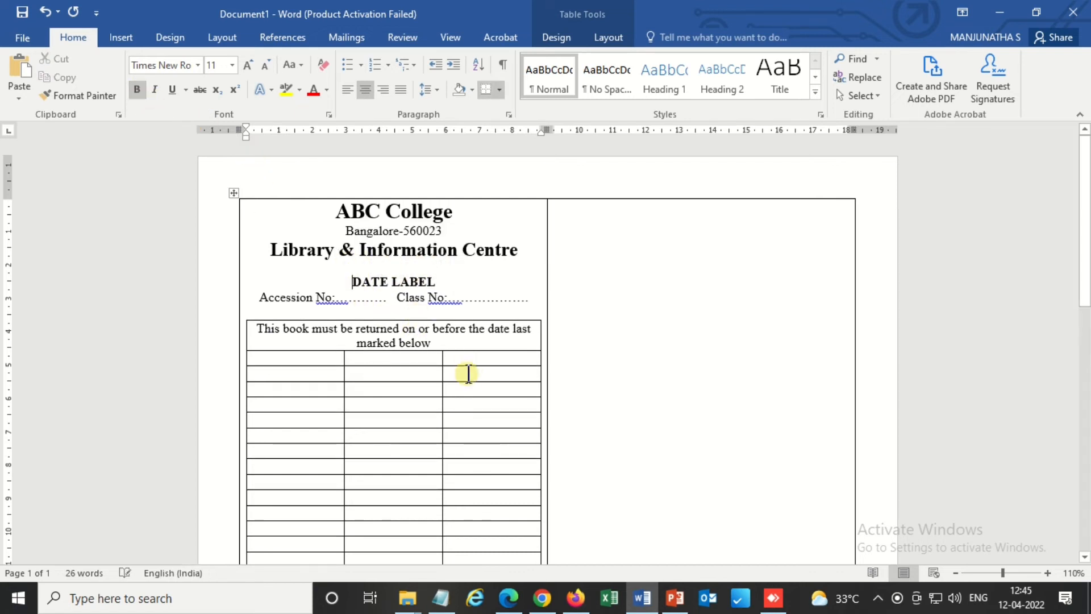
scroll("down", 3)
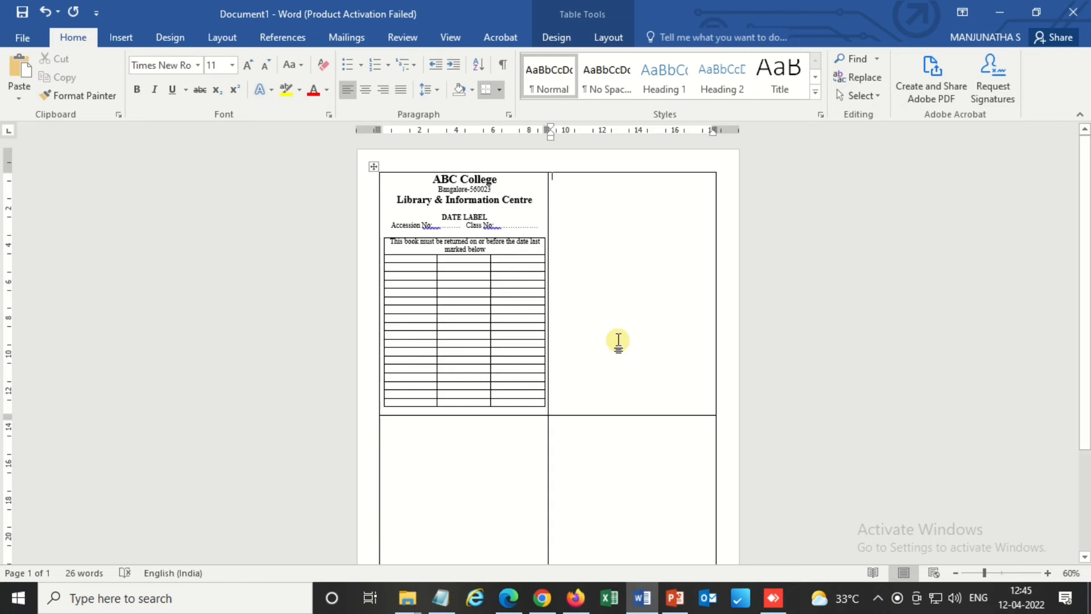
mouse_move(355, 40)
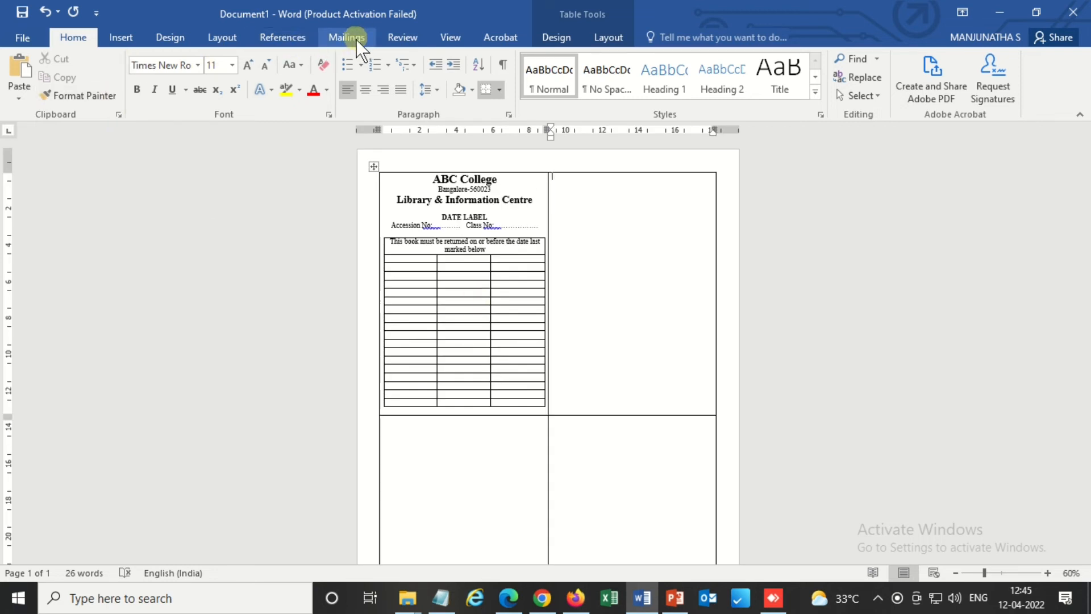
Start a Labels mail merge, confirm label options, and cancel the delete-content warning.
left_click(111, 77)
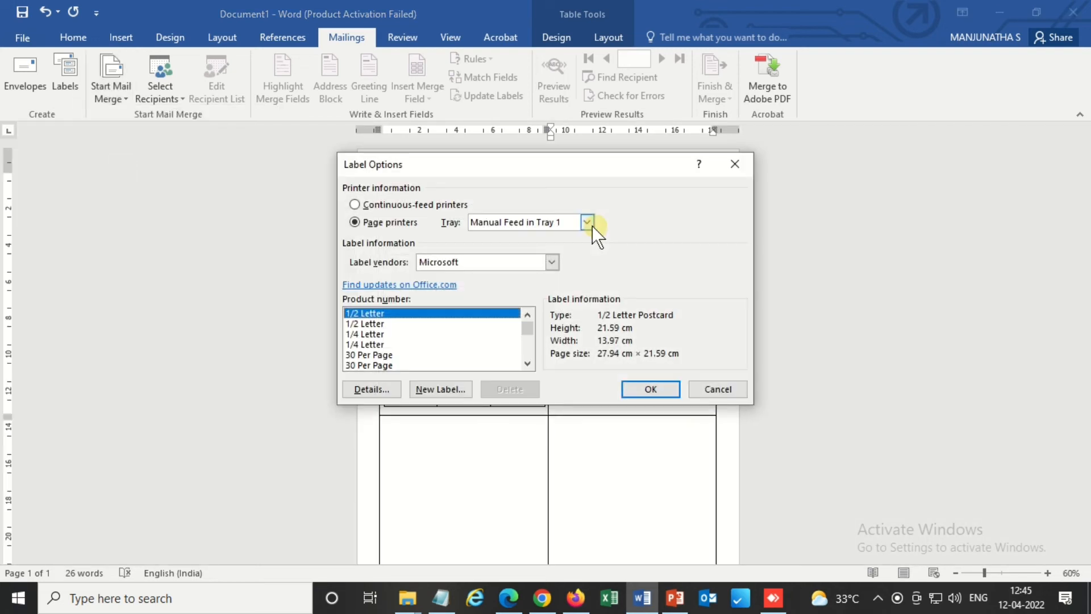
mouse_move(458, 214)
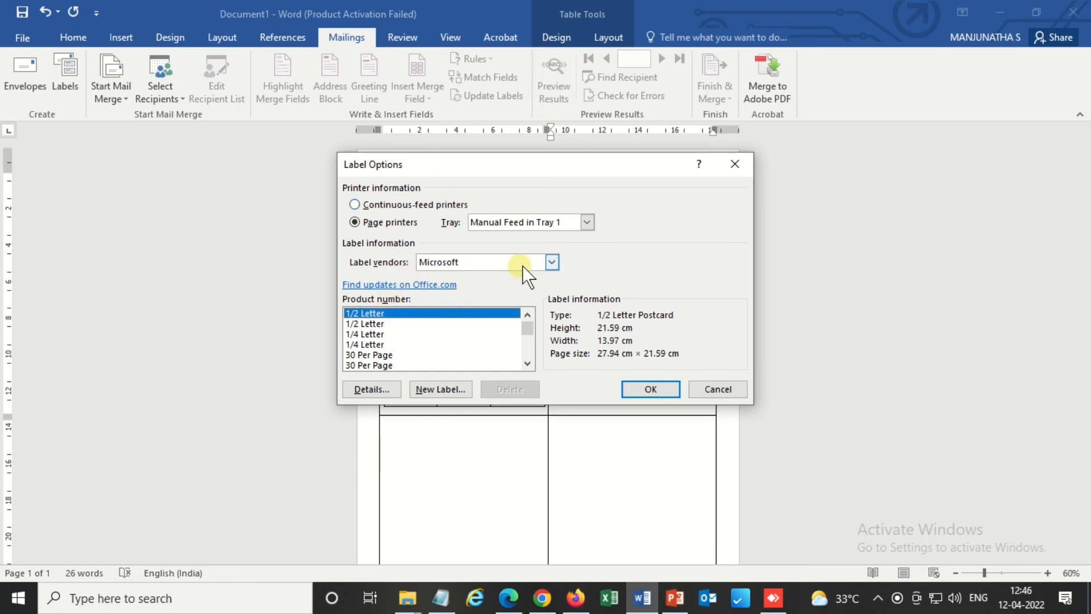
left_click(650, 389)
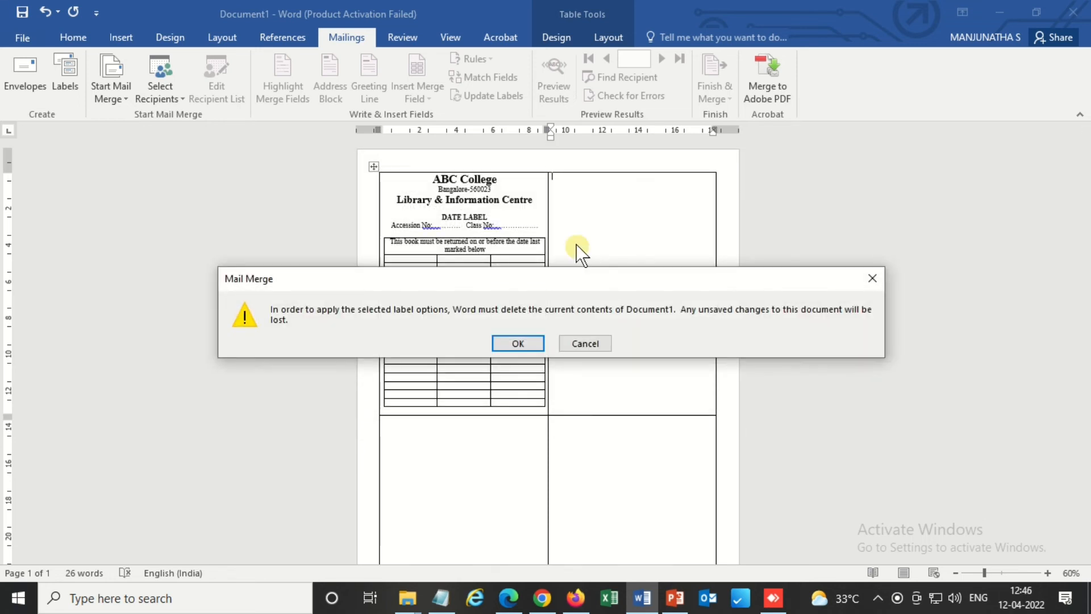
left_click(517, 343)
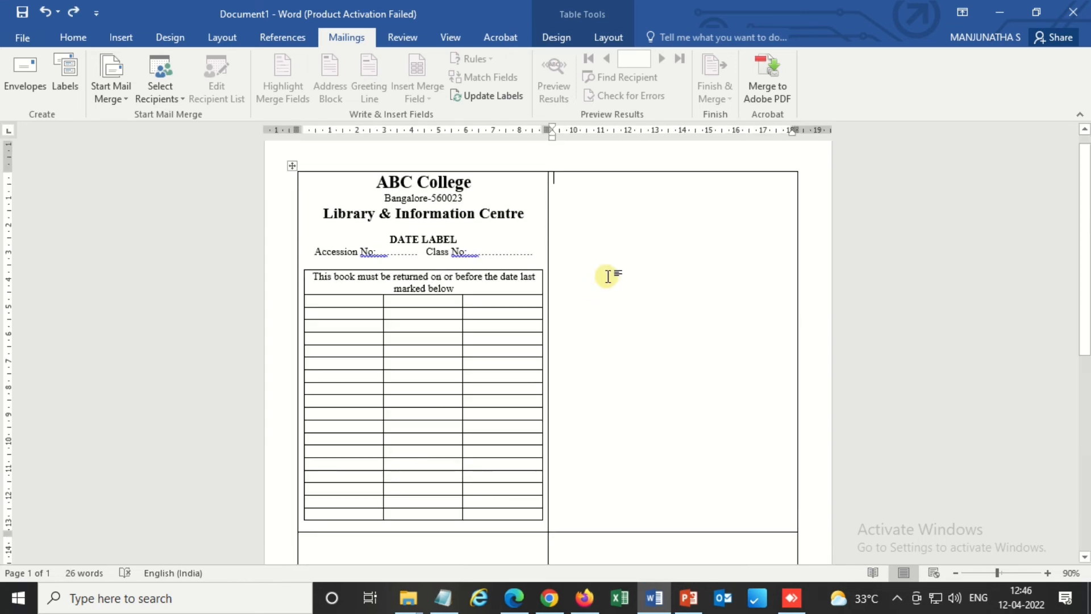
Update labels to copy the date label into all four cells, then select the table.
left_click(493, 96)
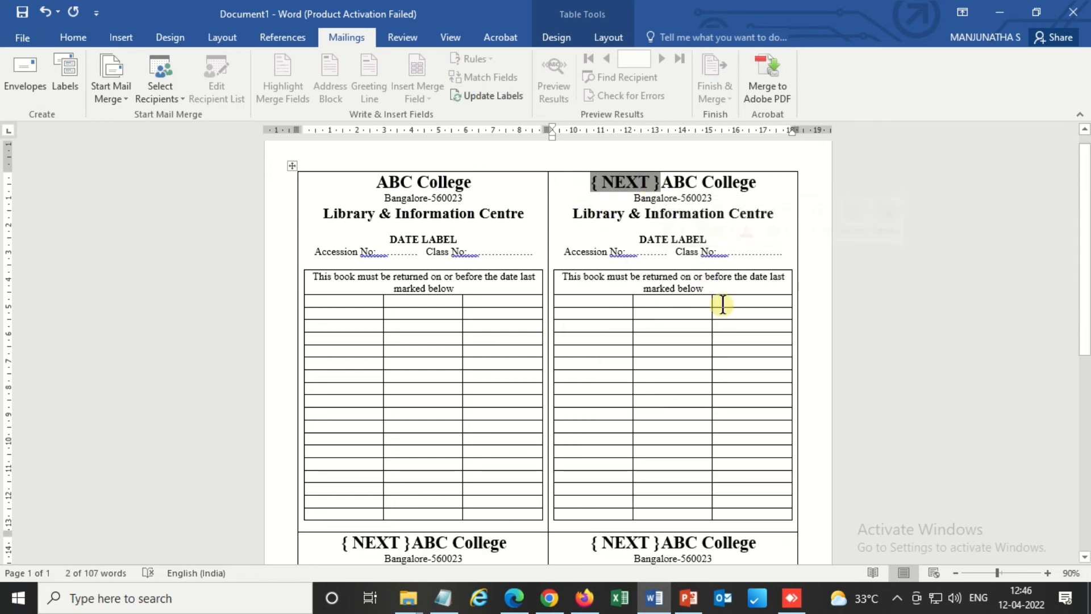
scroll("down", 3)
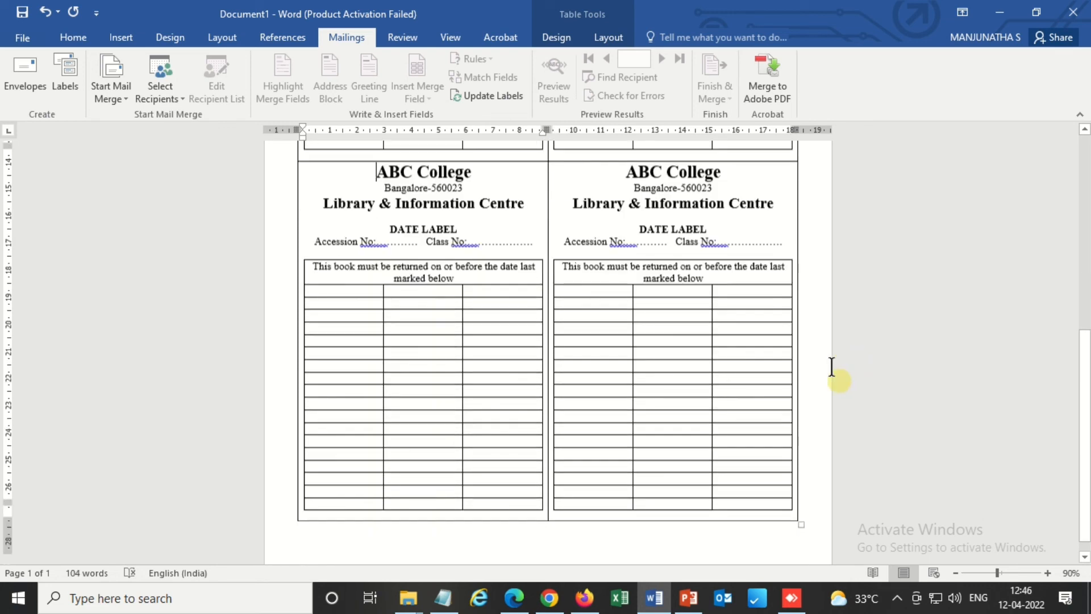
scroll("down", 3)
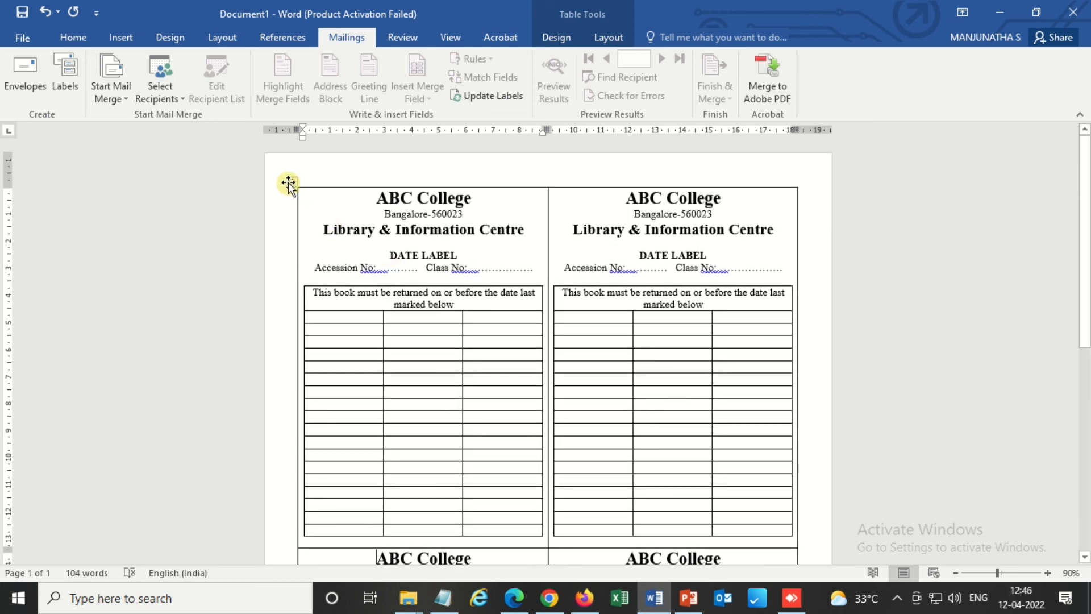
left_click(289, 182)
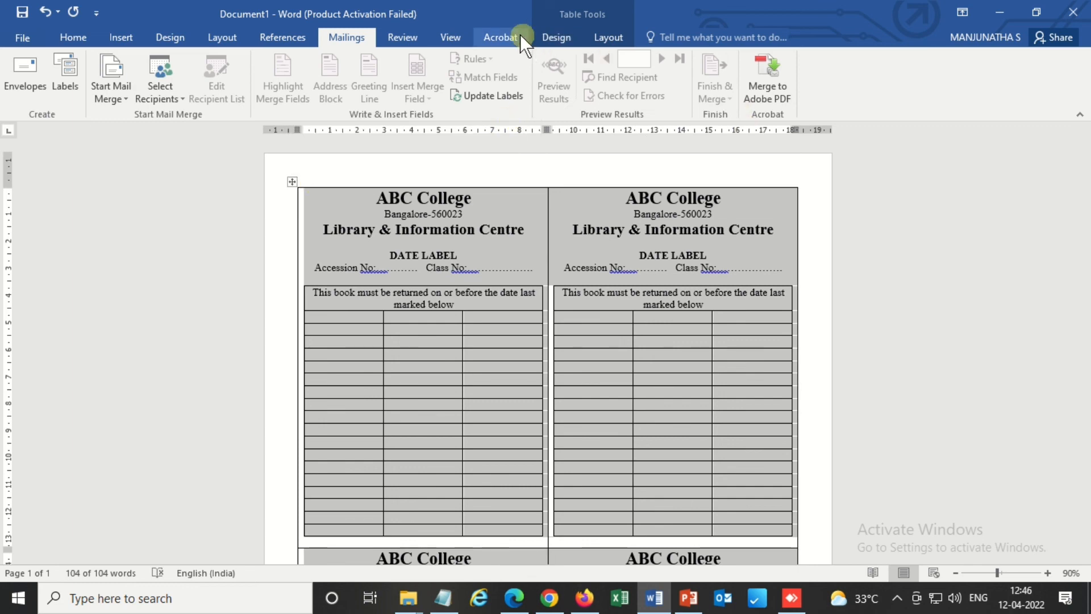
Apply No Border to the outer label table from the Home tab's Borders menu.
left_click(72, 37)
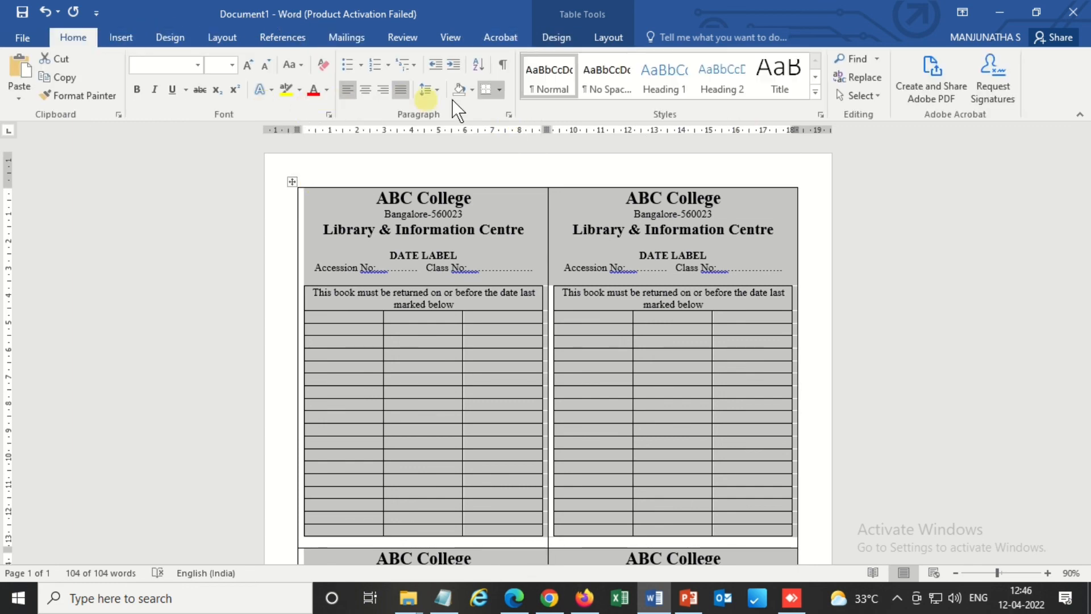
left_click(487, 89)
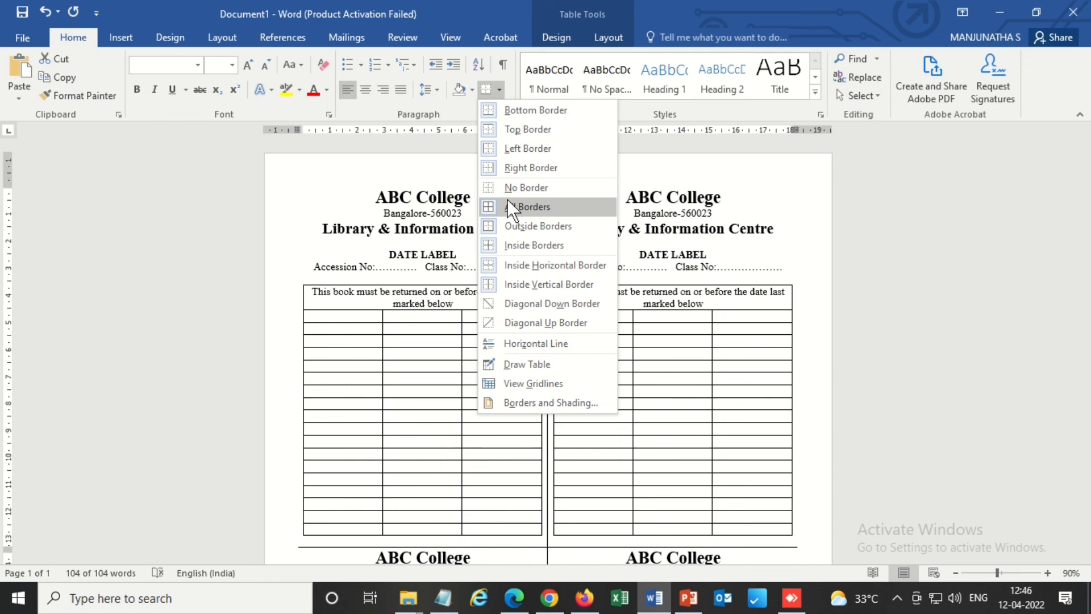
left_click(533, 207)
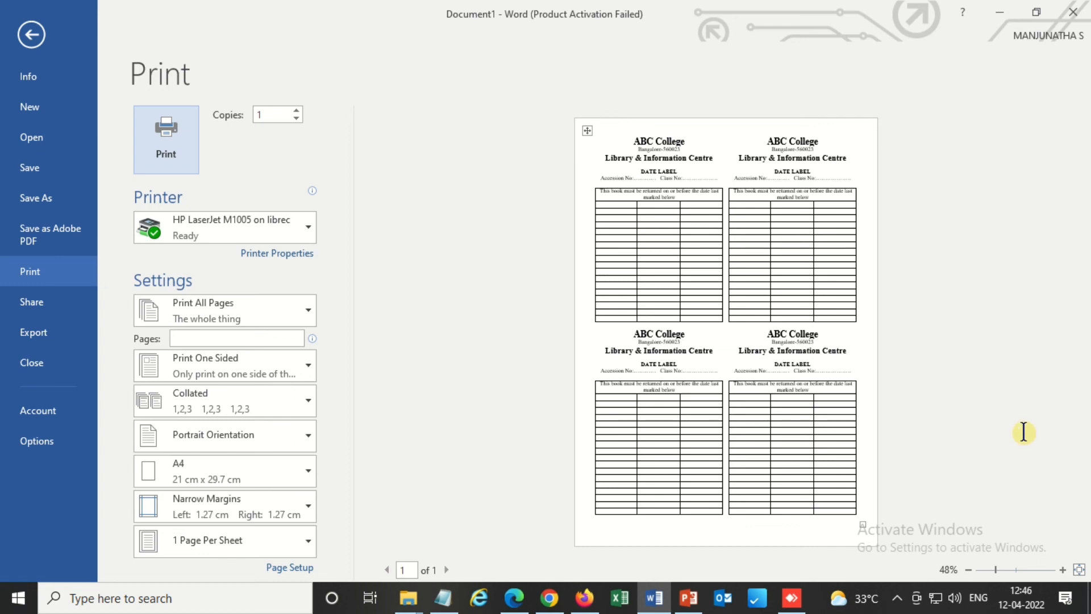
left_click(31, 36)
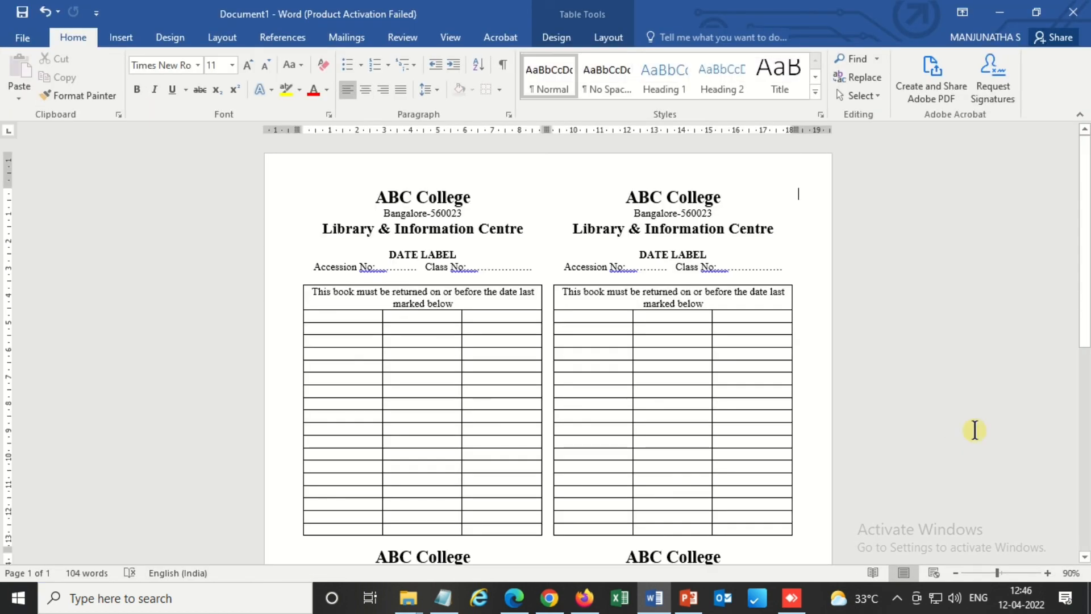